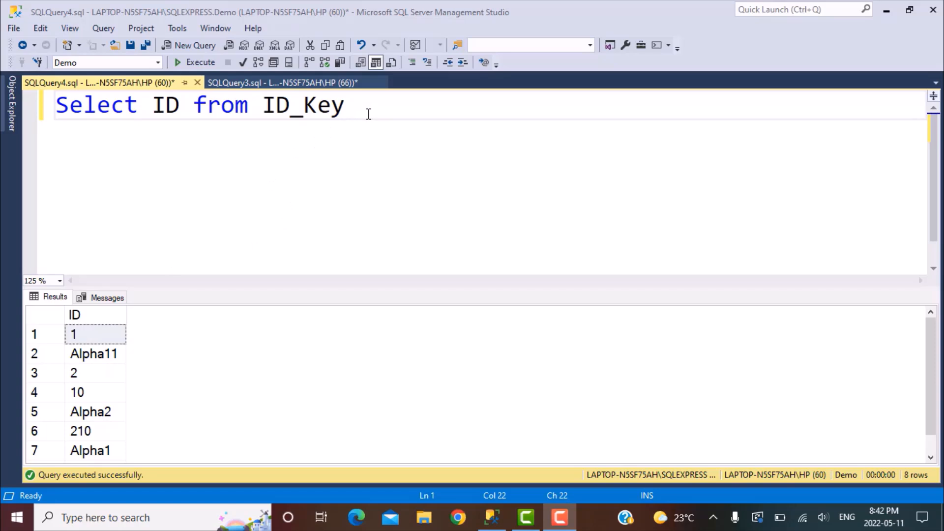
{"action": "mouse_move", "coordinate": [95, 361]}
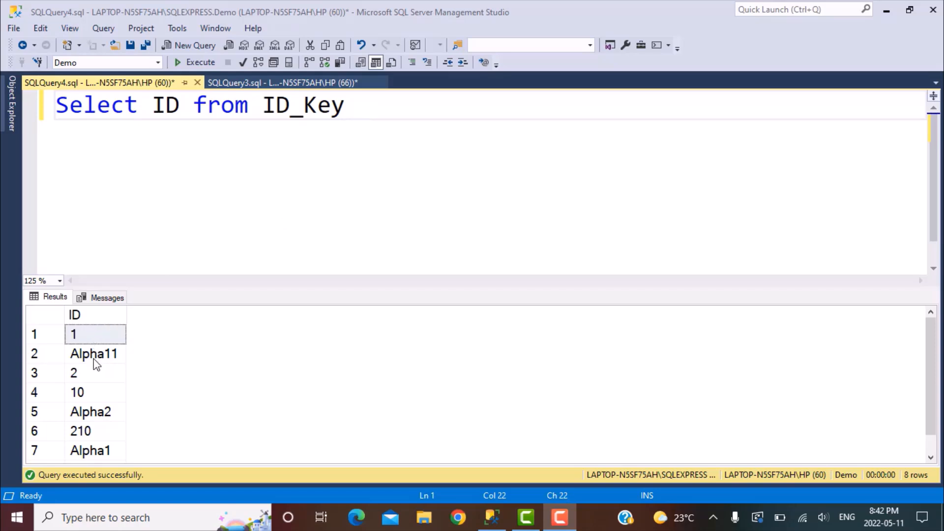
{"action": "mouse_move", "coordinate": [106, 361]}
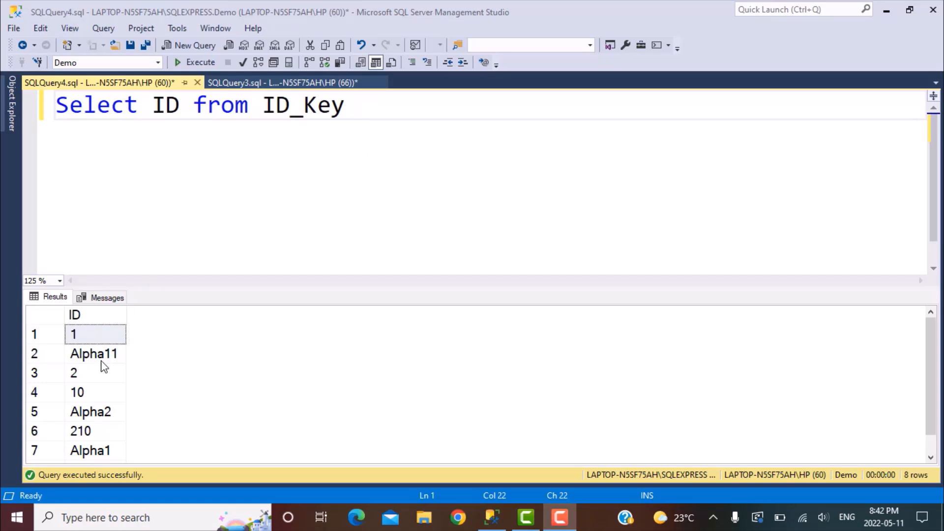
{"action": "mouse_move", "coordinate": [119, 360]}
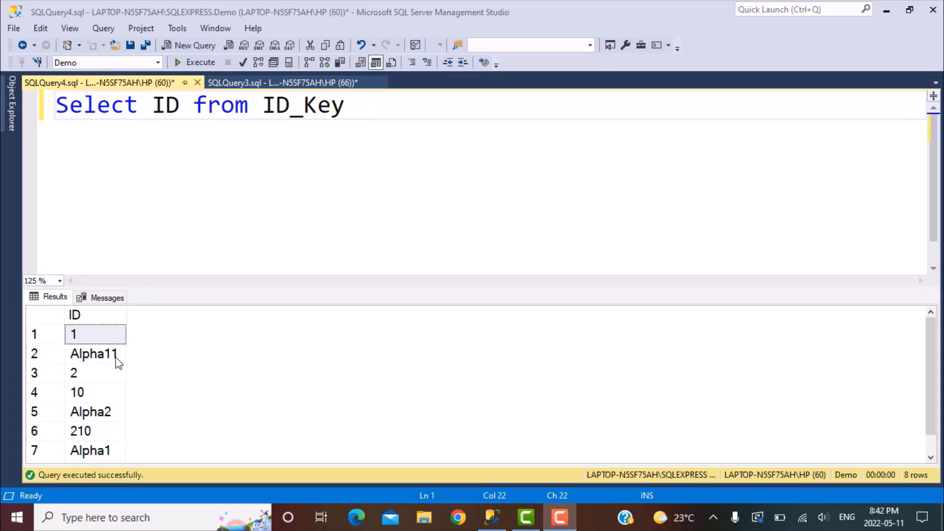
{"action": "mouse_move", "coordinate": [72, 358]}
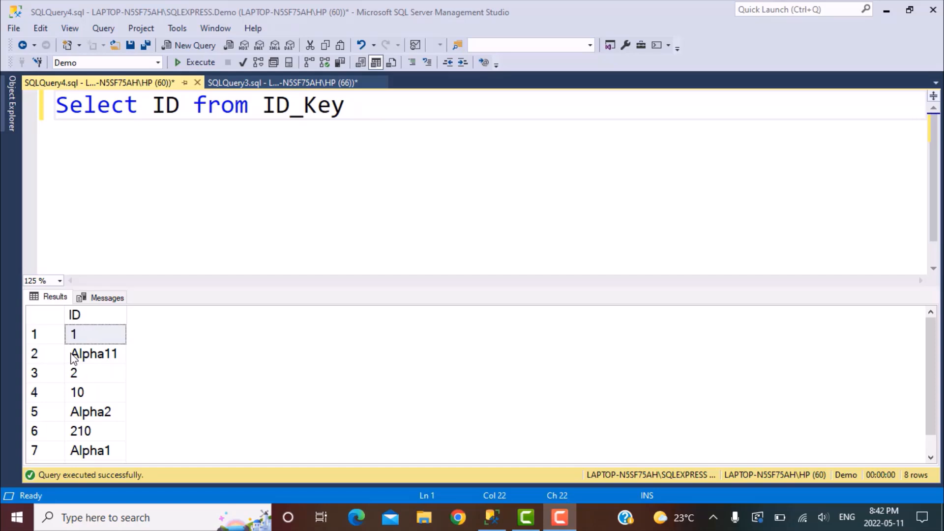
{"action": "mouse_move", "coordinate": [94, 360]}
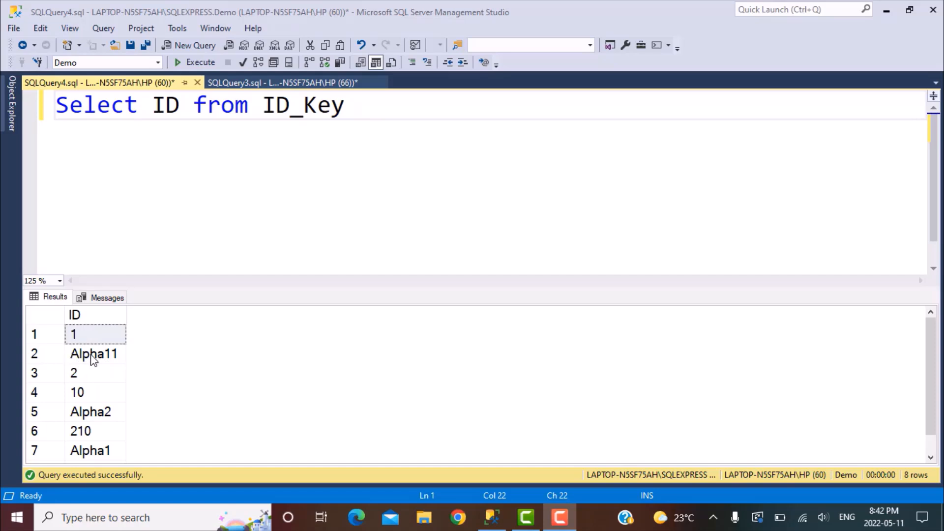
{"action": "mouse_move", "coordinate": [85, 403]}
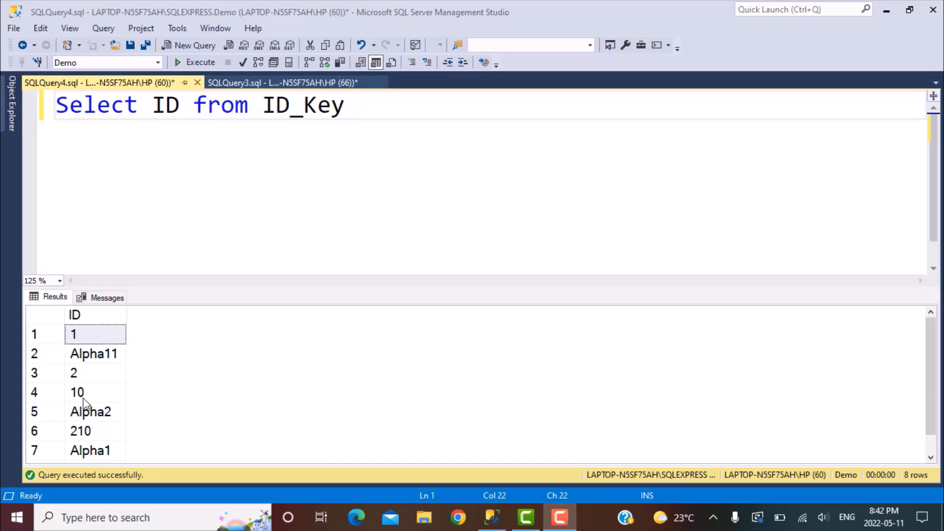
{"action": "mouse_move", "coordinate": [124, 362]}
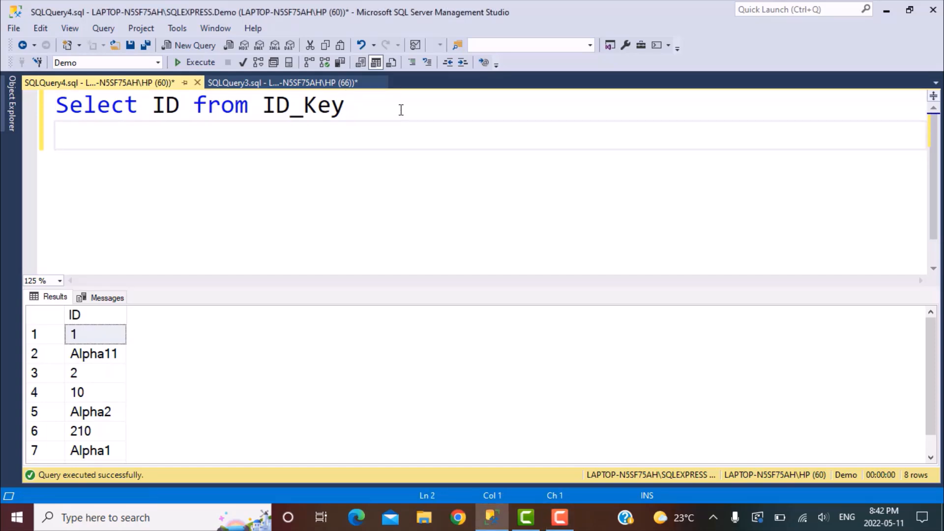
Step: Add ORDER BY ID and run, returning text order 1, 10, 2, 21, 210, Alpha1, Alpha11
{"action": "type", "text": "order b"}
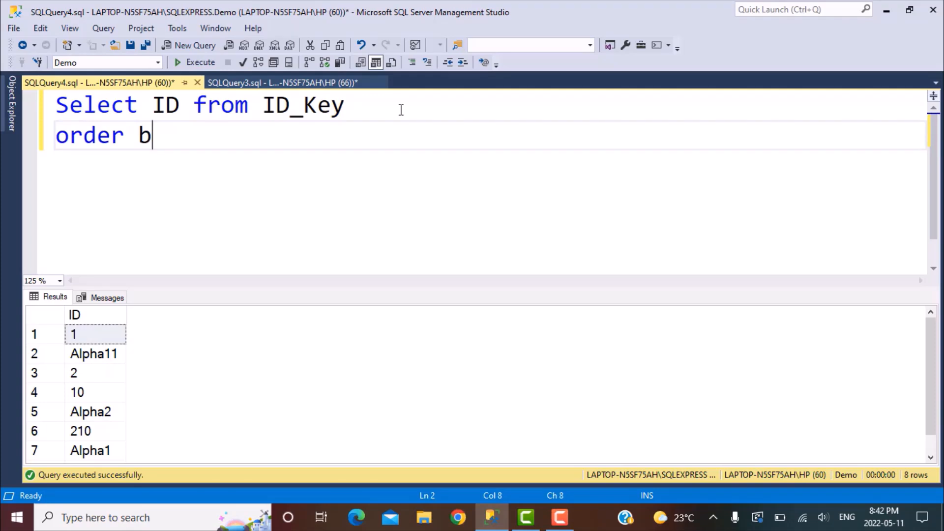
{"action": "type", "text": "y I"}
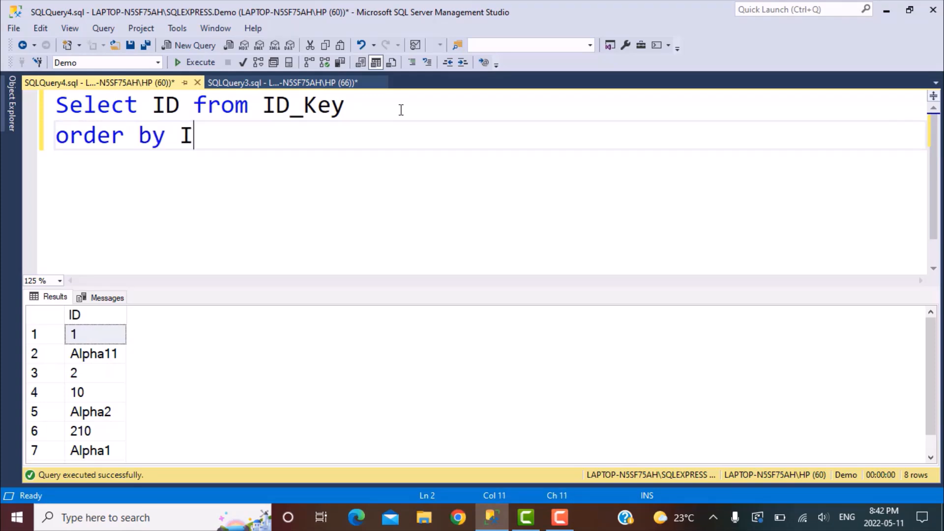
{"action": "type", "text": "D"}
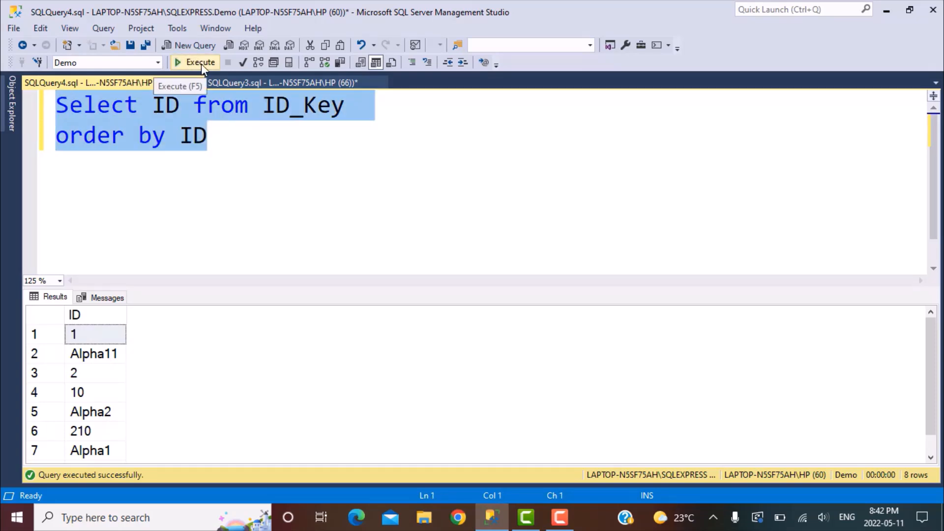
{"action": "left_click", "coordinate": [200, 62]}
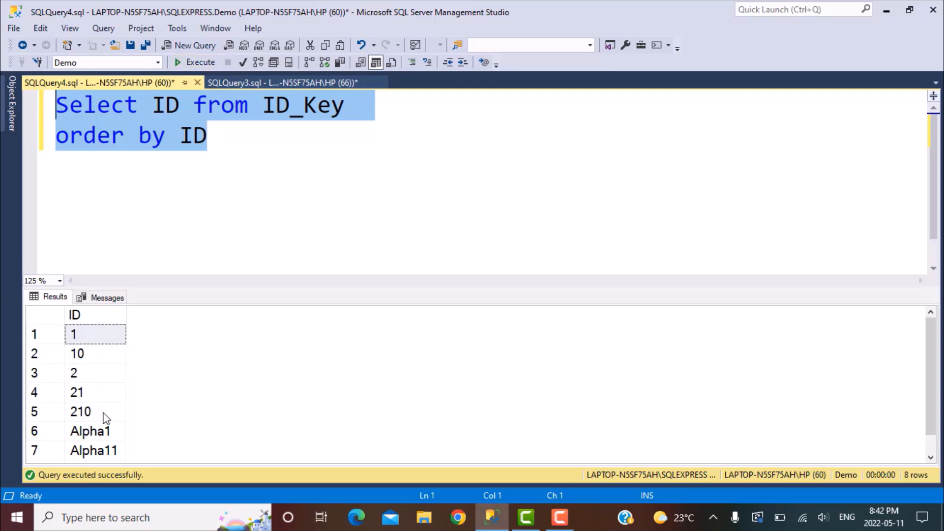
{"action": "mouse_move", "coordinate": [103, 348]}
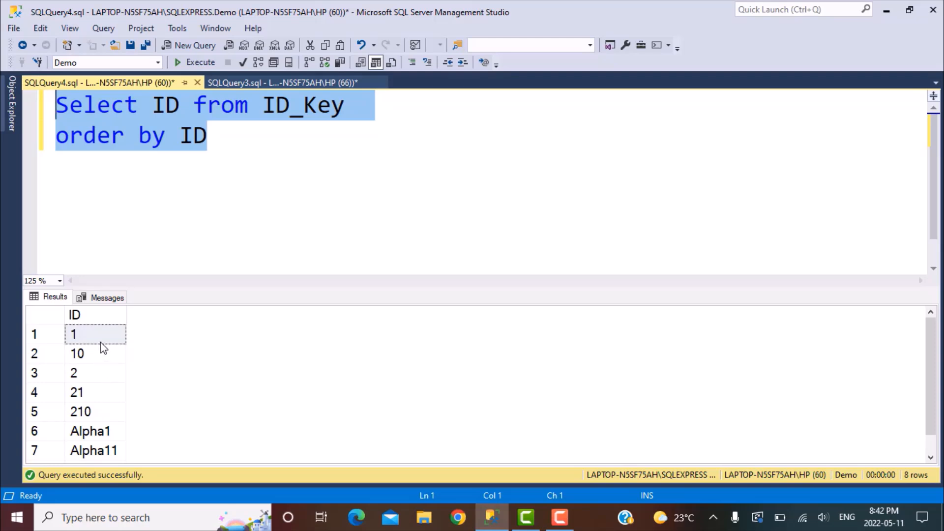
{"action": "mouse_move", "coordinate": [81, 383]}
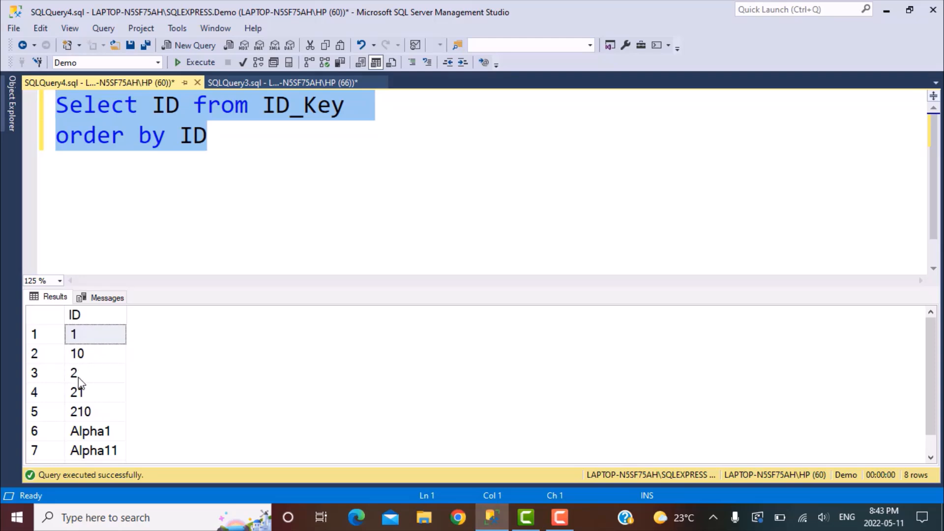
{"action": "mouse_move", "coordinate": [102, 452]}
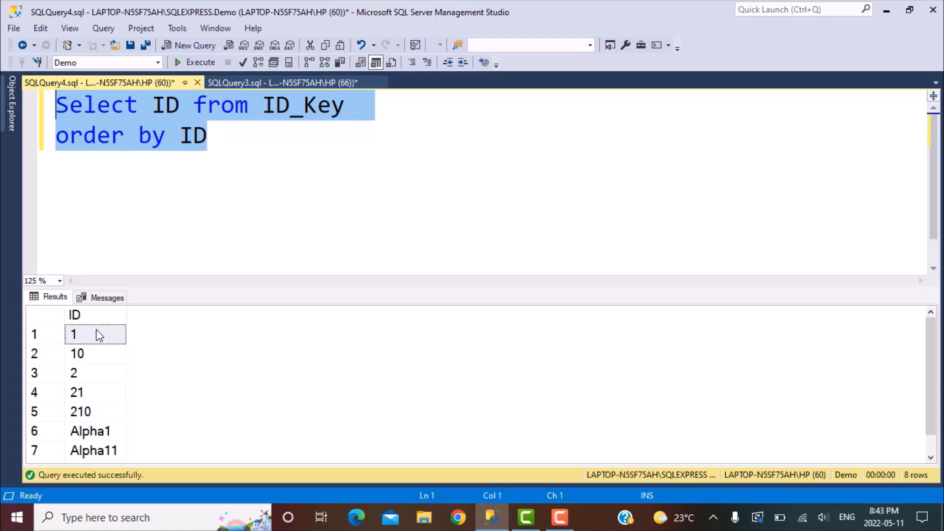
{"action": "mouse_move", "coordinate": [94, 412]}
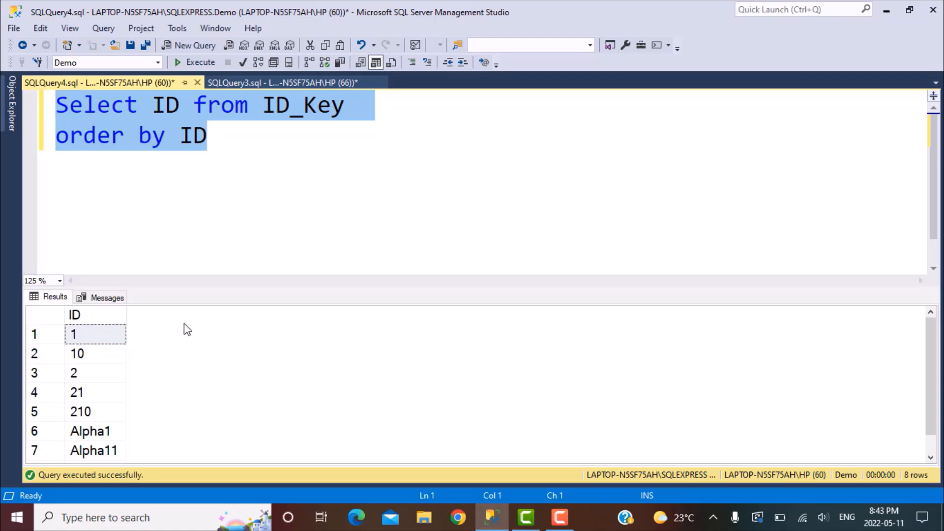
{"action": "mouse_move", "coordinate": [145, 394]}
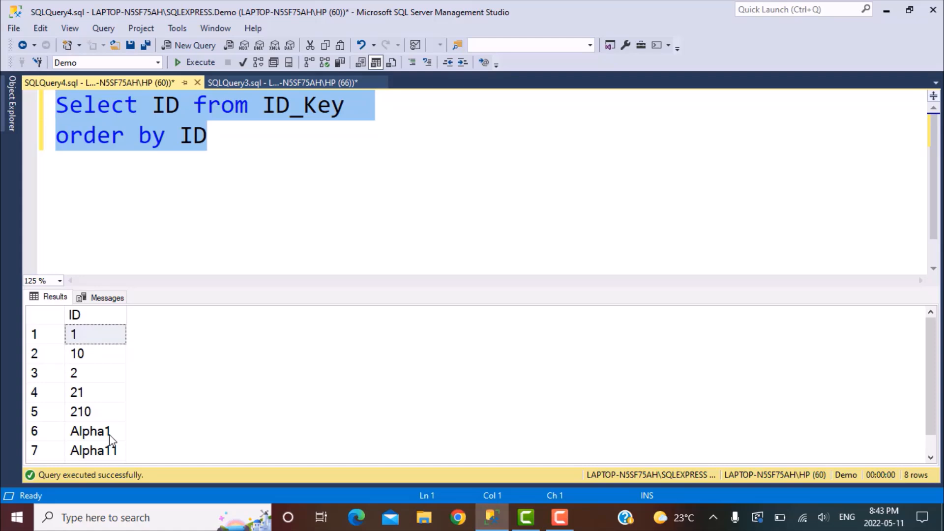
{"action": "mouse_move", "coordinate": [100, 443]}
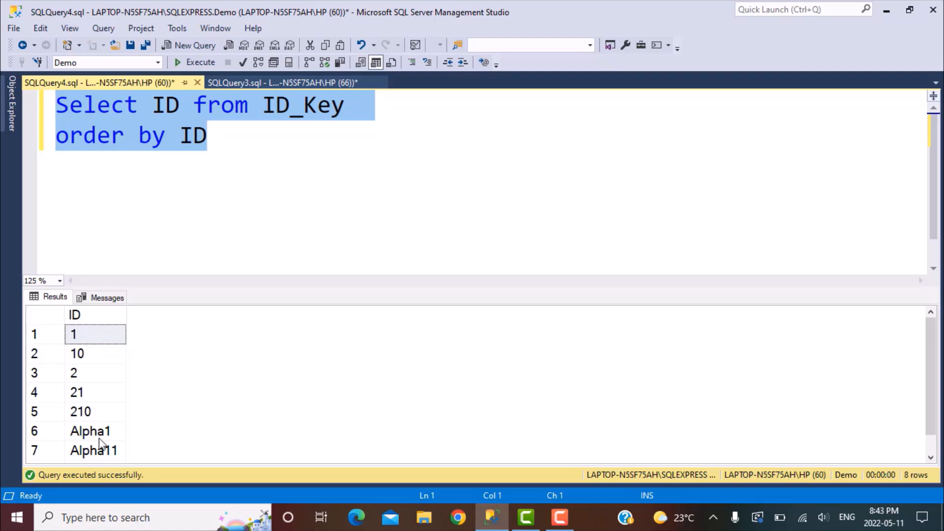
{"action": "mouse_move", "coordinate": [42, 437]}
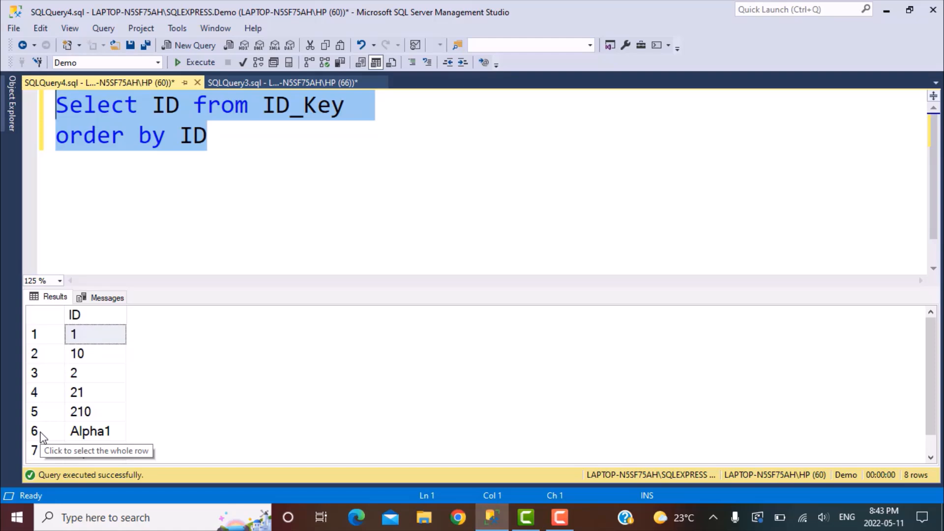
{"action": "mouse_move", "coordinate": [183, 107]}
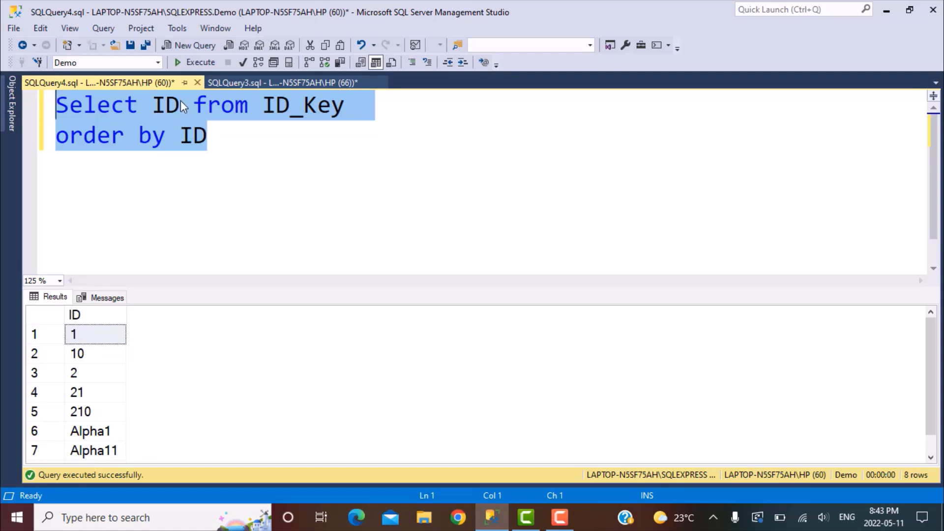
{"action": "left_click", "coordinate": [207, 136]}
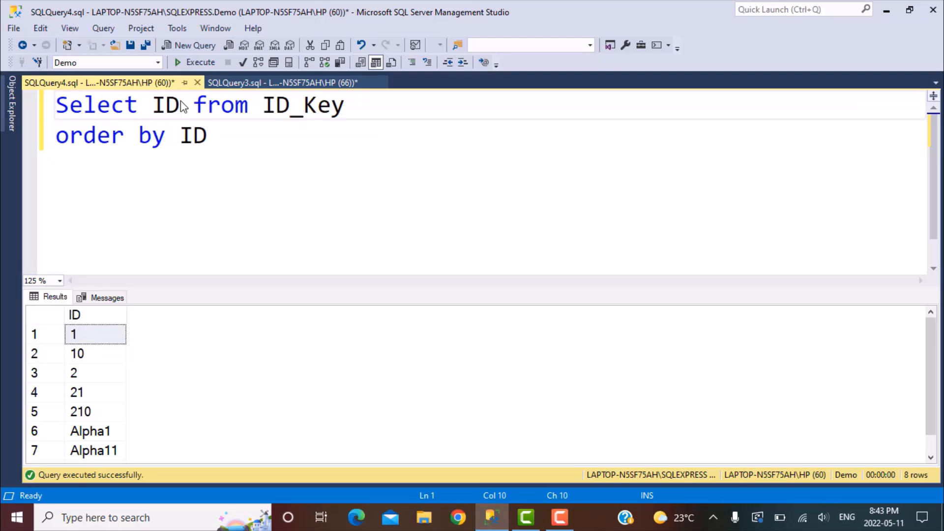
{"action": "left_click", "coordinate": [181, 106]}
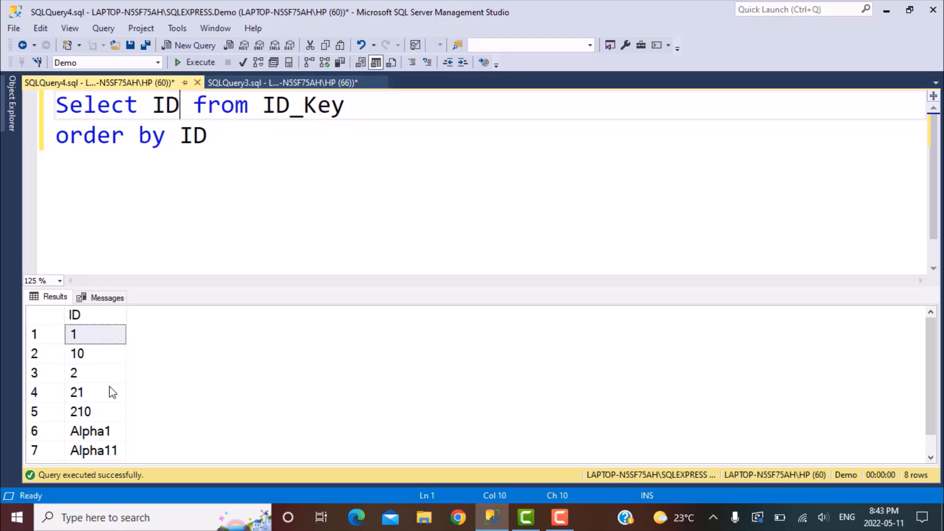
{"action": "mouse_move", "coordinate": [119, 439]}
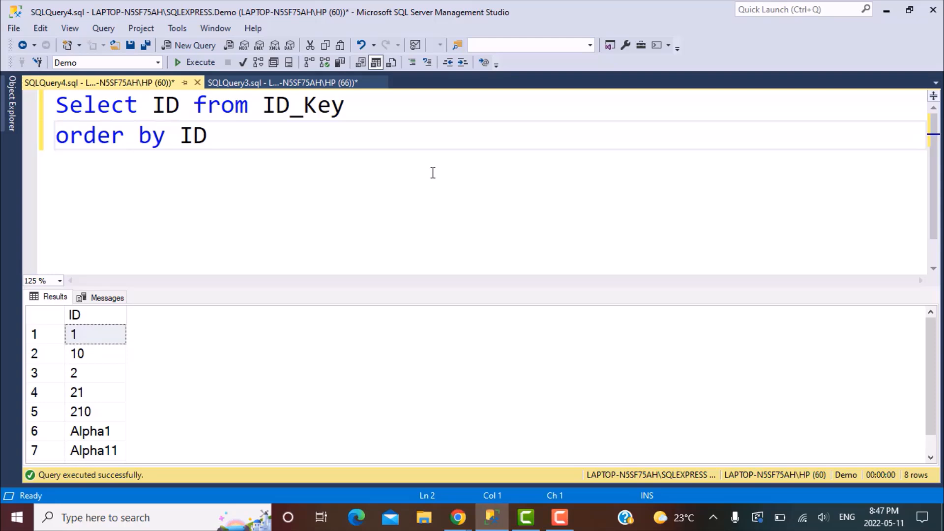
Step: Add a Patindex('%[0-9]%', ID) column after ID and comment out the ORDER BY line with --
{"action": "left_click", "coordinate": [56, 135]}
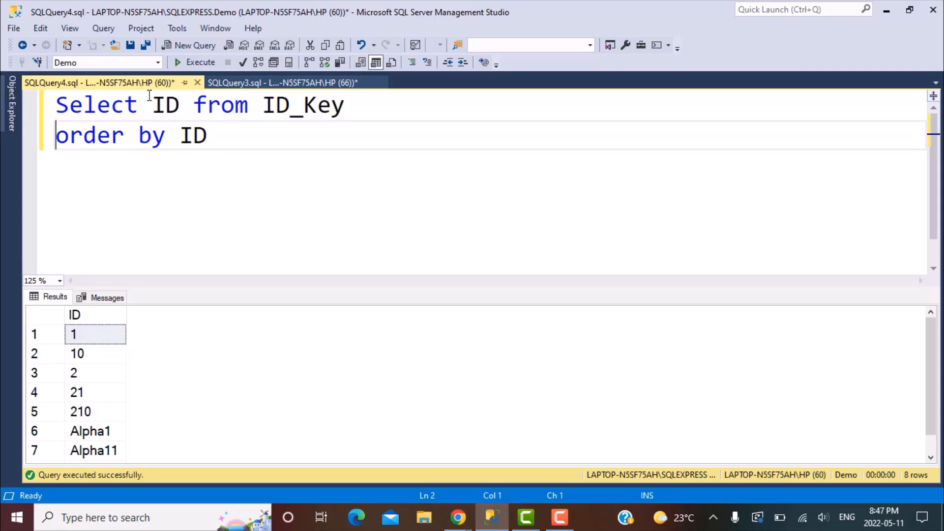
{"action": "type", "text": ", Patindex("}
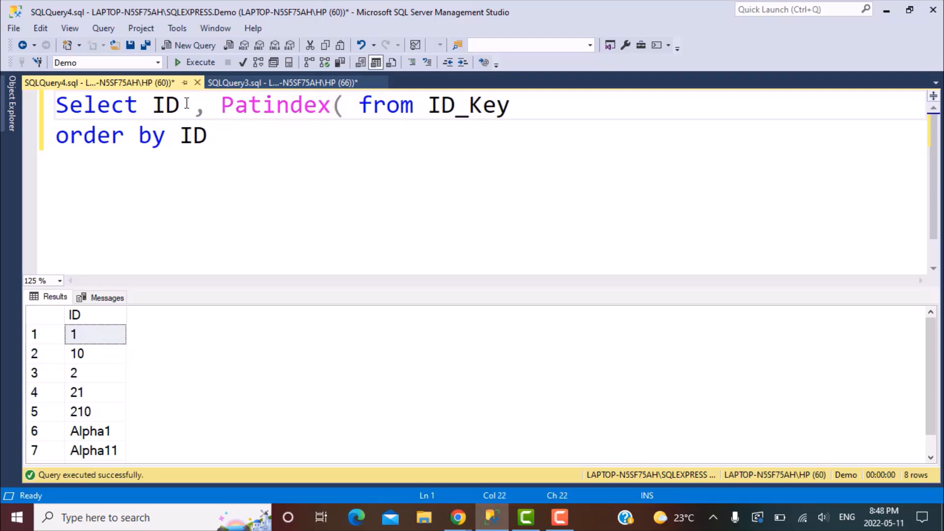
{"action": "type", "text": "'"}
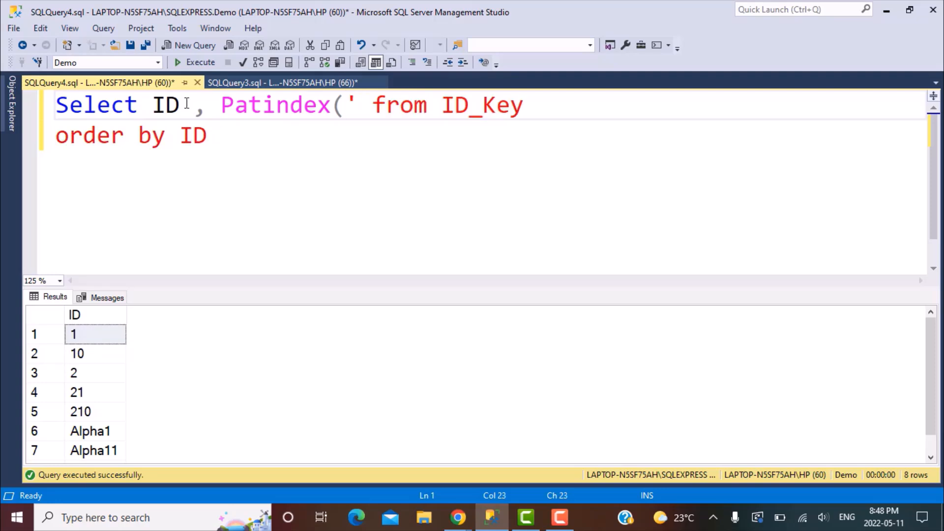
{"action": "left_click", "coordinate": [358, 106]}
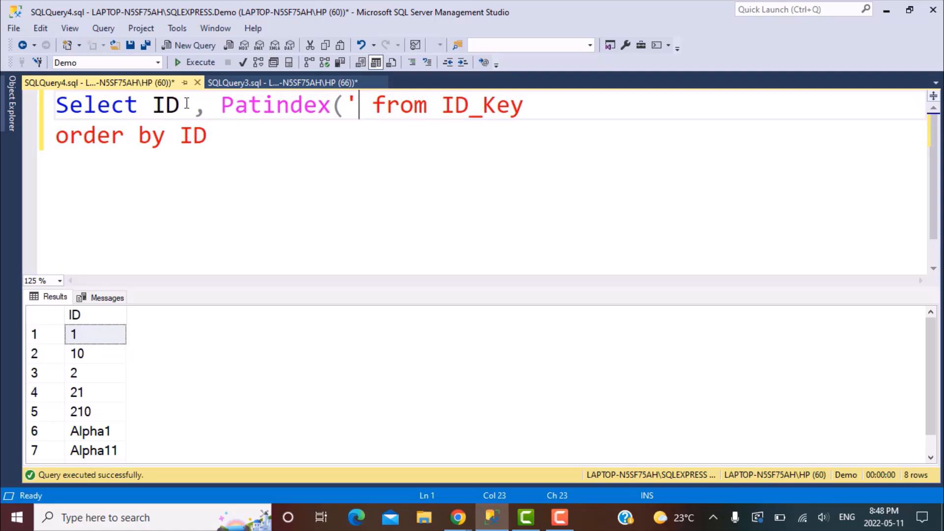
{"action": "type", "text": "%["}
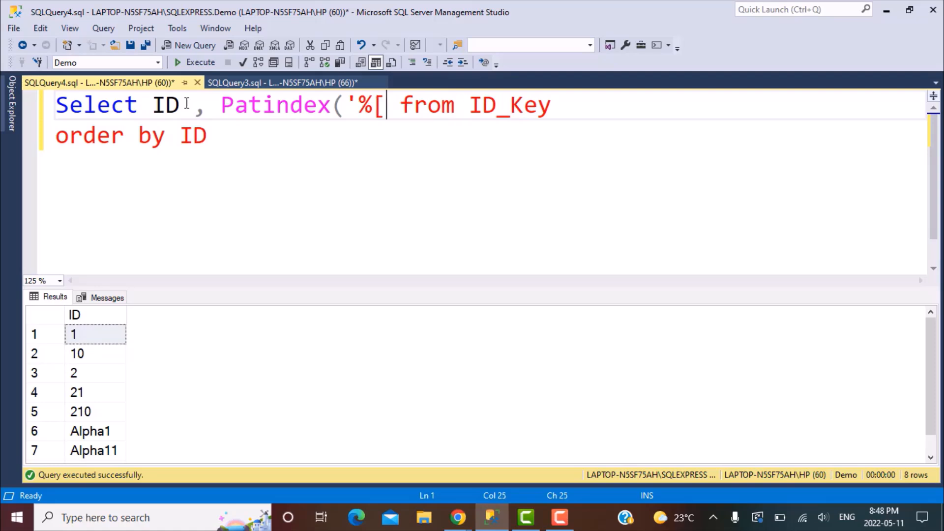
{"action": "type", "text": "0-9"}
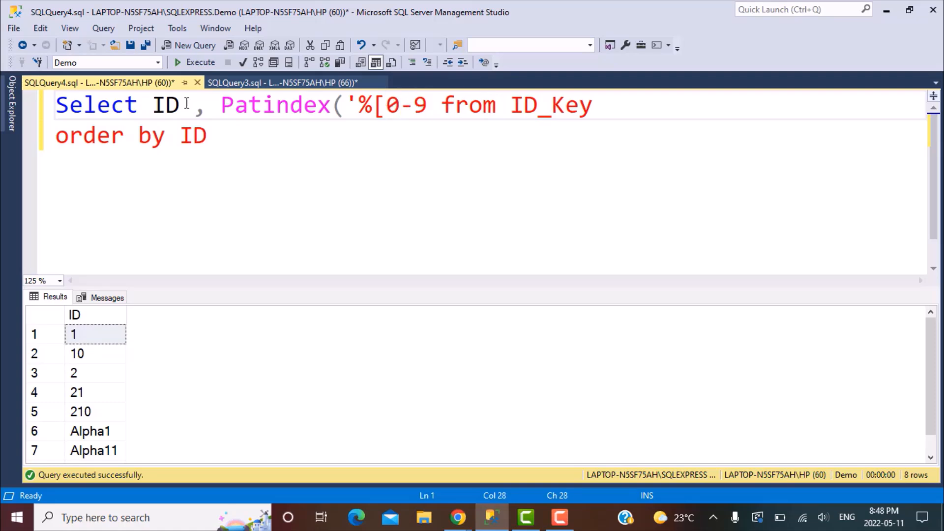
{"action": "type", "text": "]"}
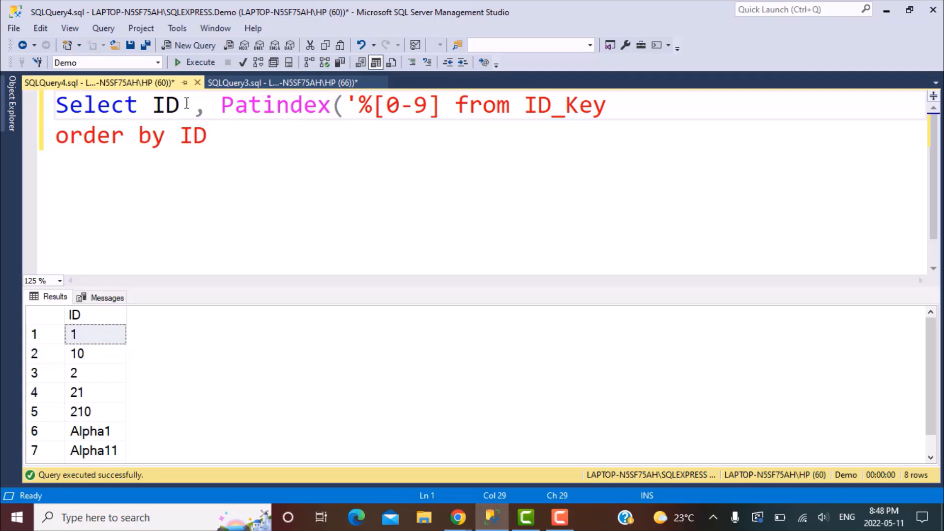
{"action": "type", "text": "%',"}
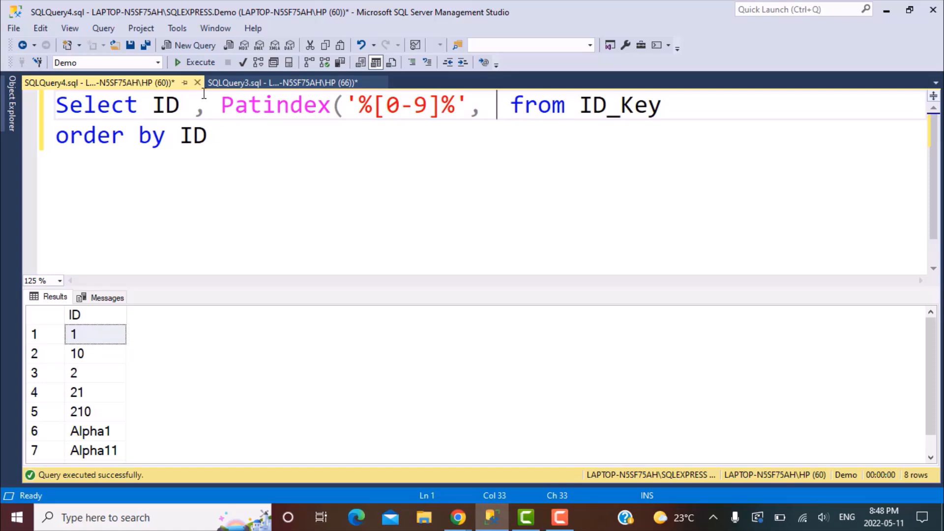
{"action": "type", "text": "ID)"}
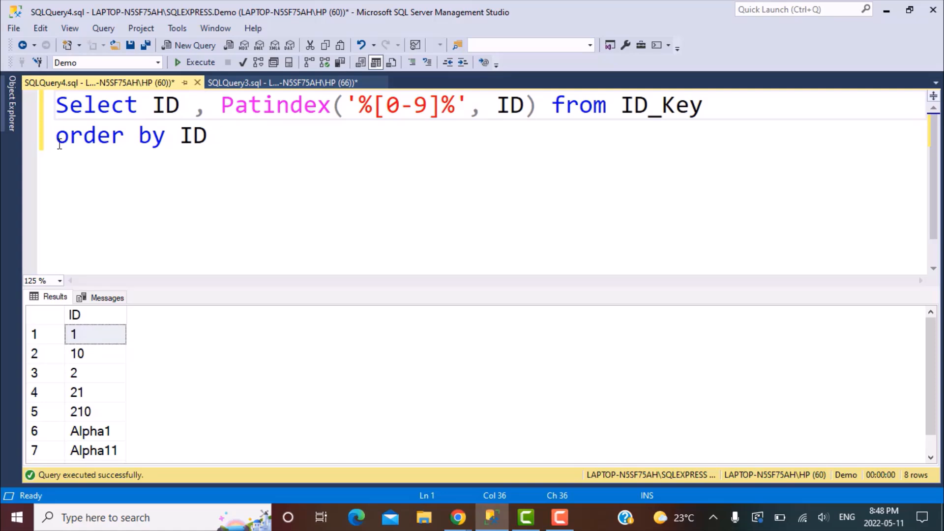
{"action": "type", "text": "--"}
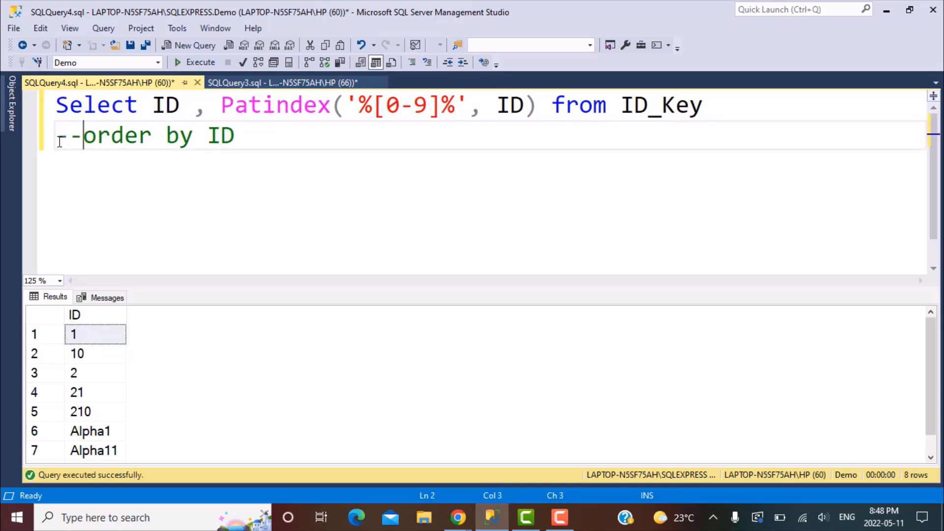
Step: Run the query and inspect the Alpha11 row showing first-digit position 6
{"action": "left_click", "coordinate": [194, 62]}
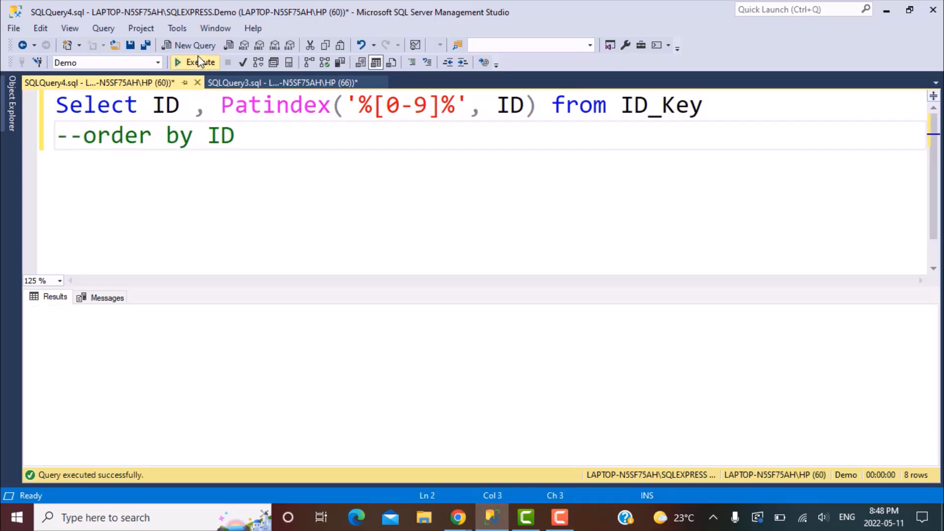
{"action": "left_click", "coordinate": [195, 62]}
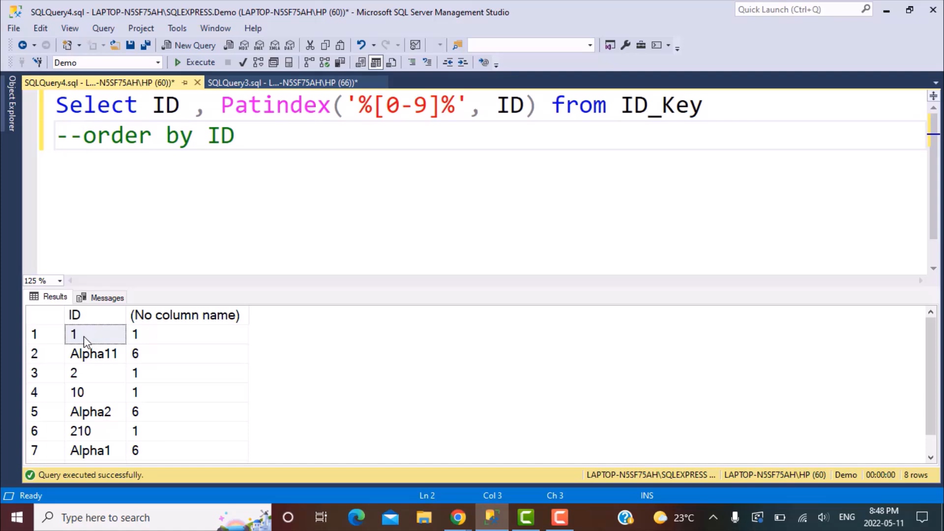
{"action": "mouse_move", "coordinate": [151, 340]}
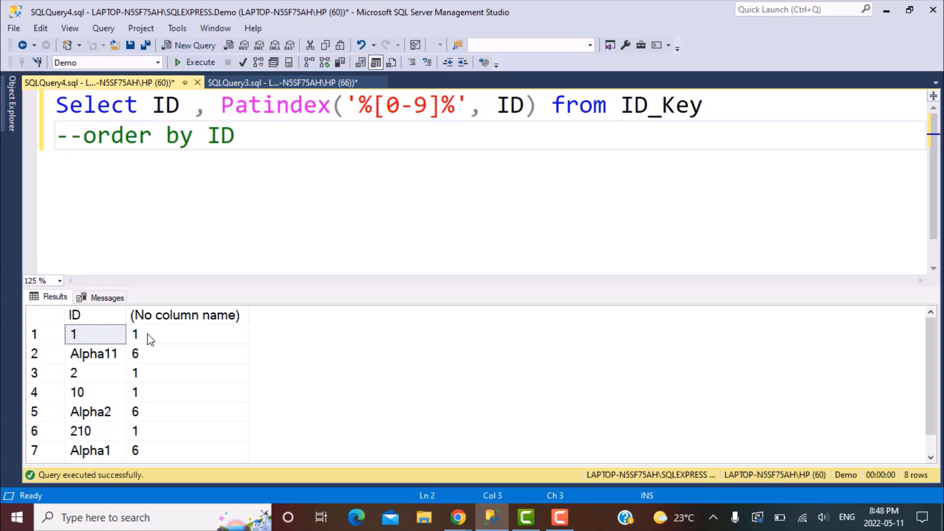
{"action": "left_click", "coordinate": [95, 353]}
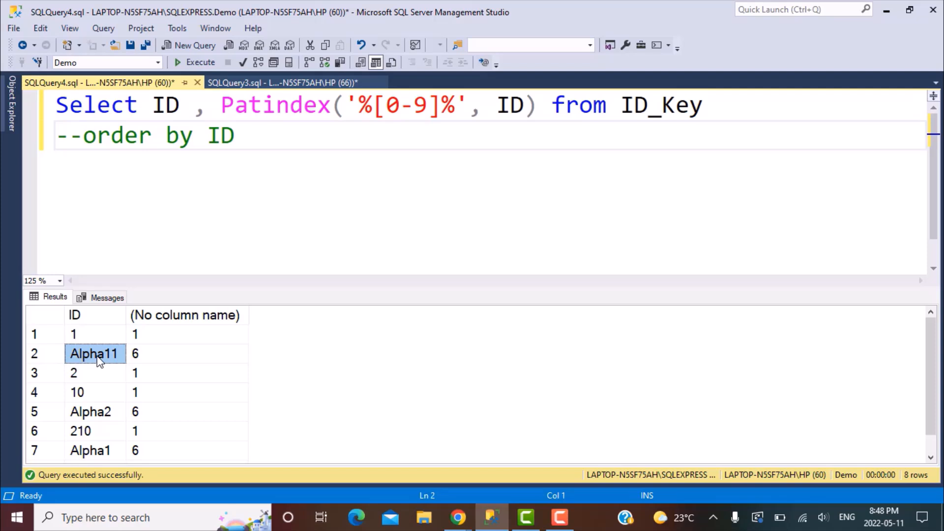
{"action": "mouse_move", "coordinate": [105, 364]}
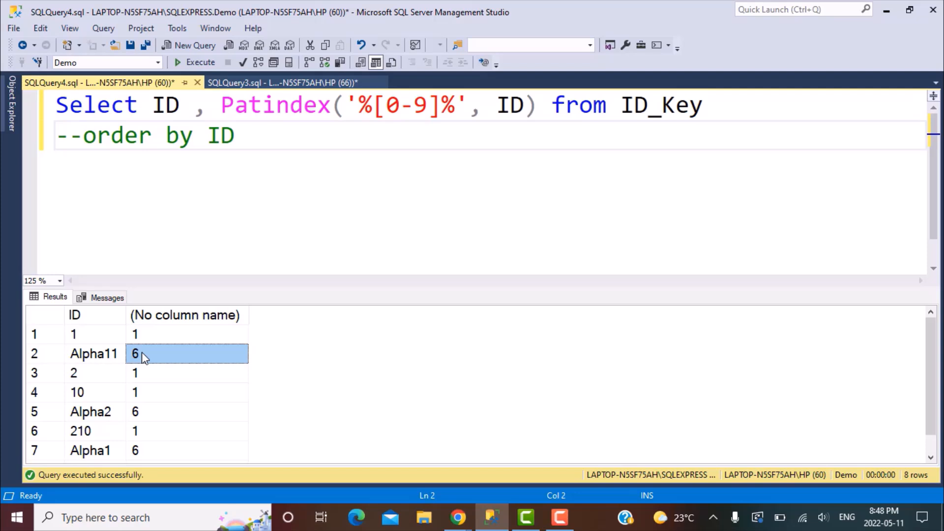
{"action": "mouse_move", "coordinate": [111, 358]}
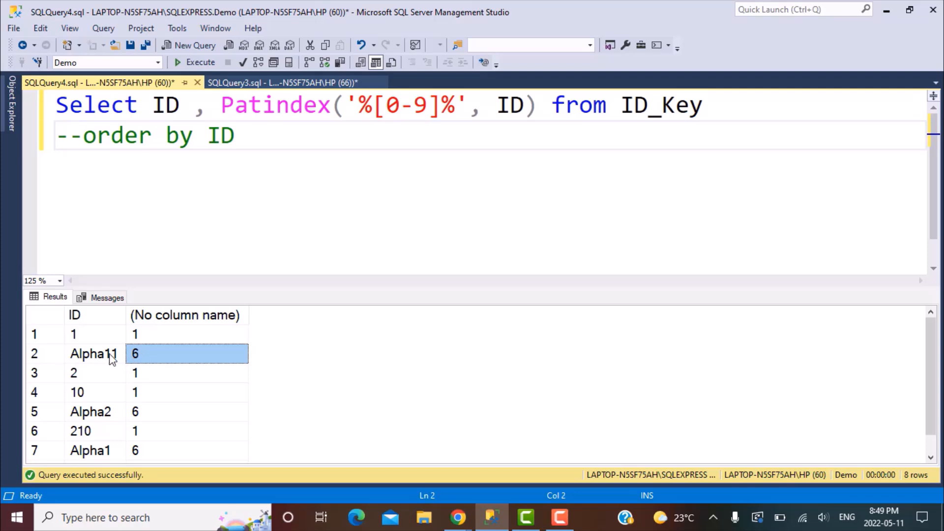
{"action": "mouse_move", "coordinate": [117, 358]}
{"action": "type", "text": "L"}
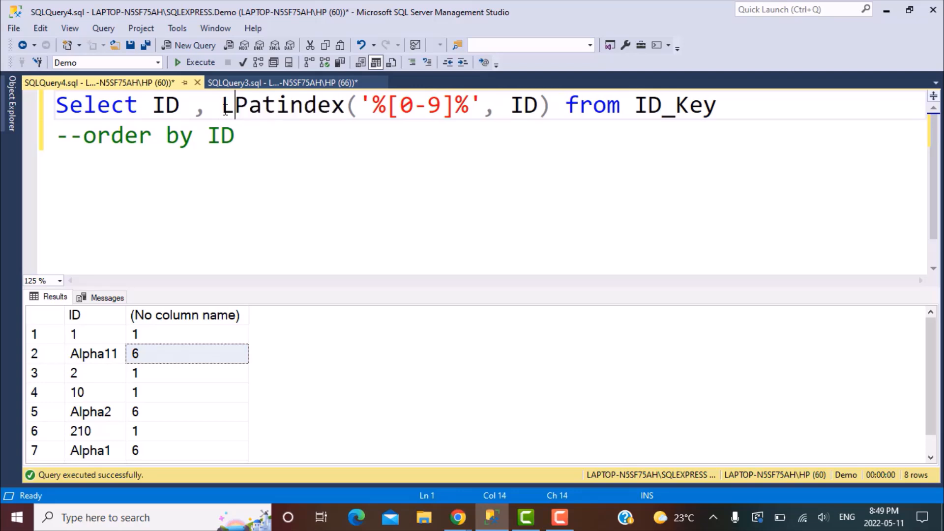
Step: Wrap the expression as LEFT(ID, Patindex('%[0-9]%', ID) -1) and run, giving Alpha or blank prefixes
{"action": "type", "text": "EFT(ID,"}
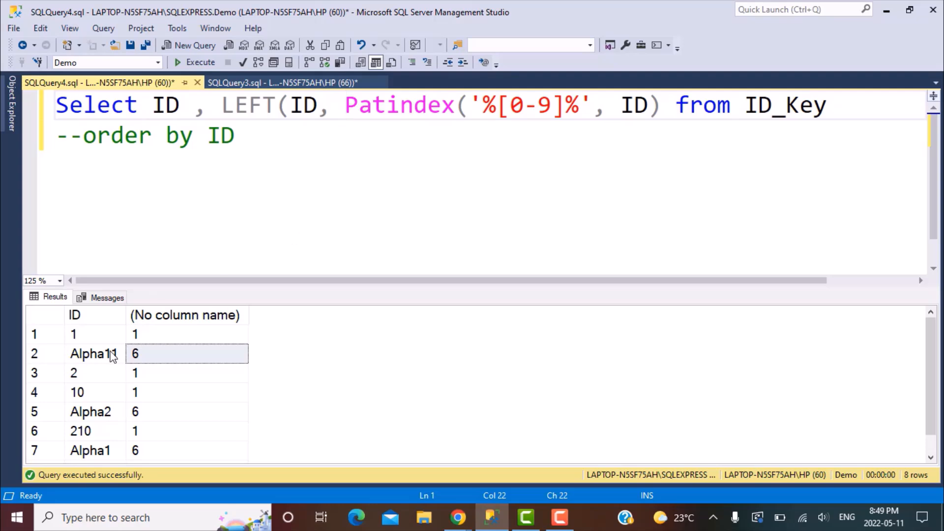
{"action": "mouse_move", "coordinate": [111, 355]}
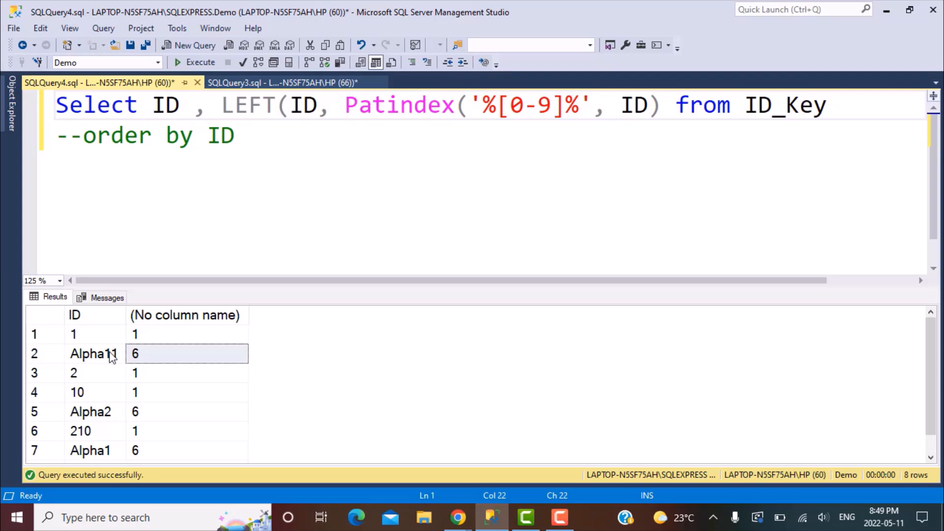
{"action": "mouse_move", "coordinate": [107, 361]}
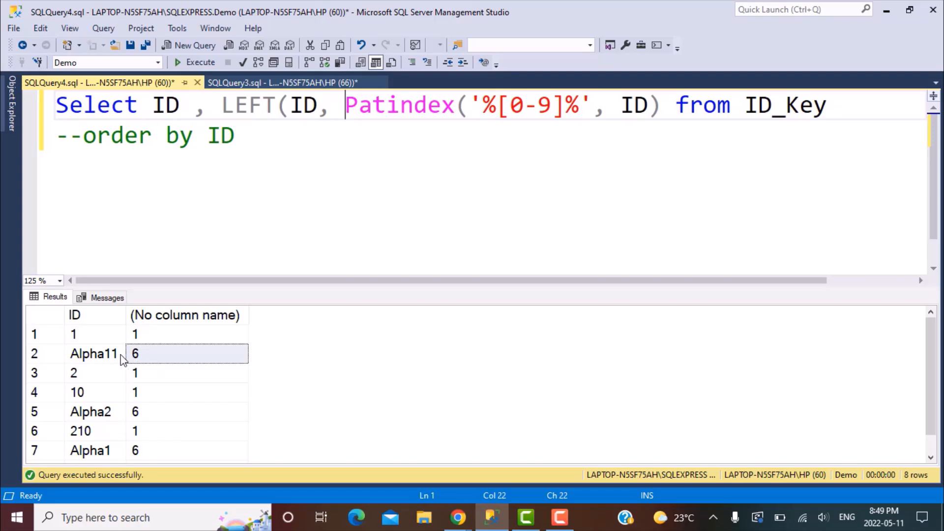
{"action": "mouse_move", "coordinate": [115, 360]}
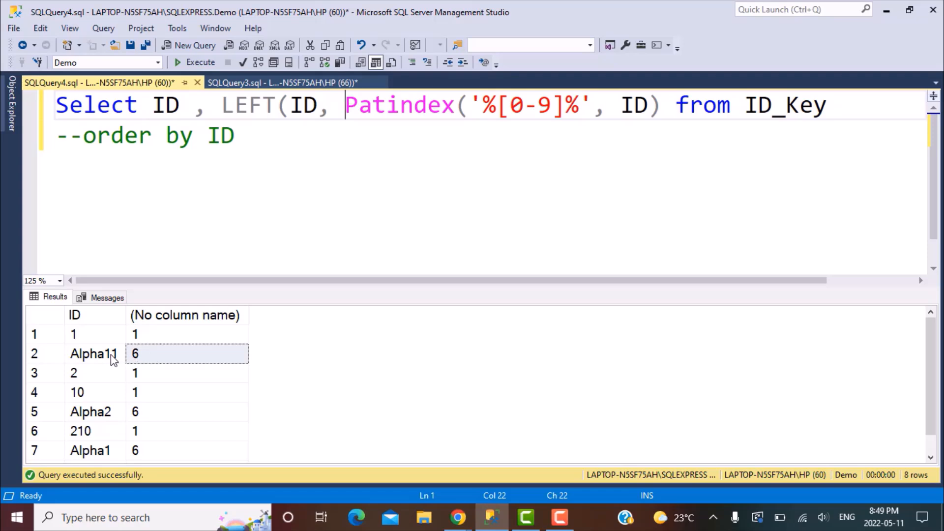
{"action": "mouse_move", "coordinate": [77, 361]}
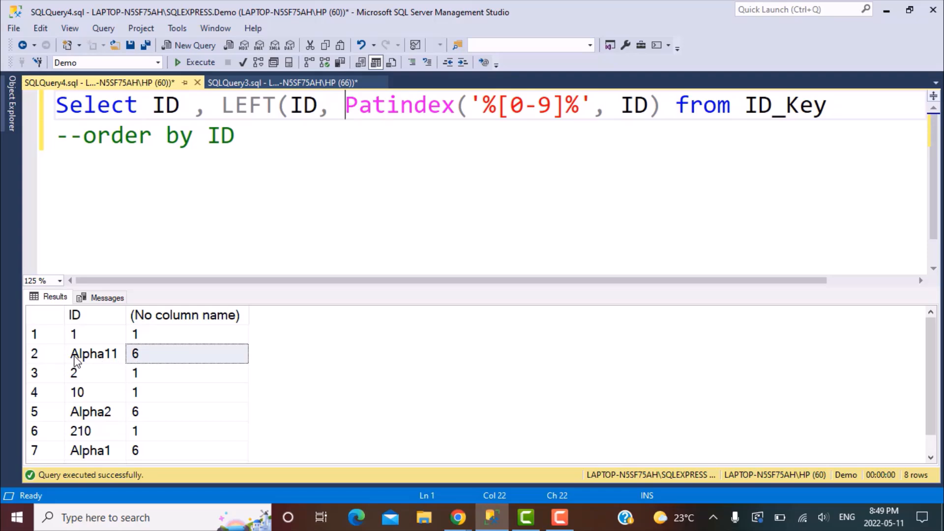
{"action": "mouse_move", "coordinate": [112, 358]}
{"action": "type", "text": ")"}
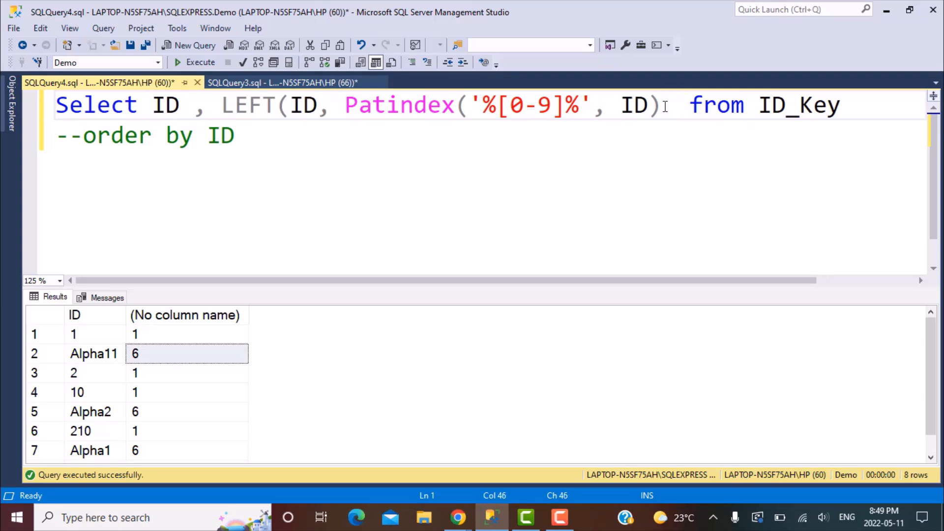
{"action": "type", "text": "-1"}
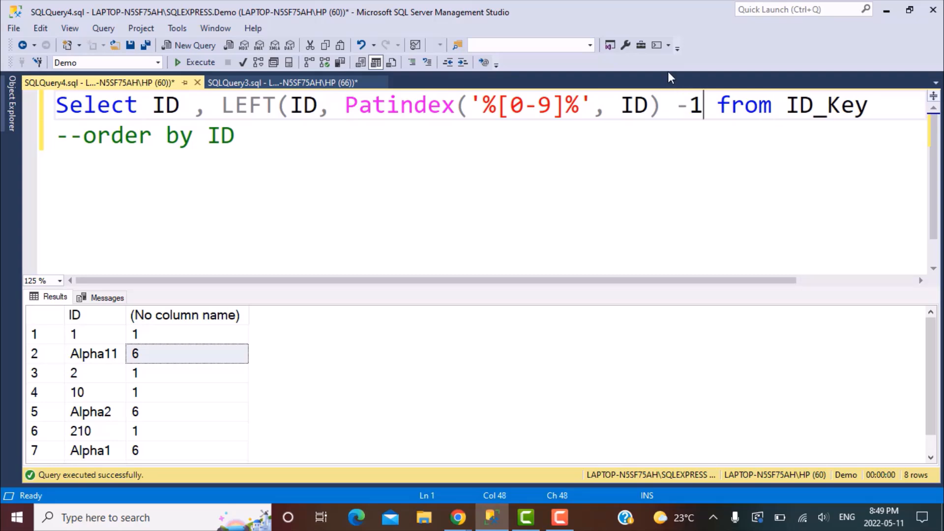
{"action": "type", "text": ")"}
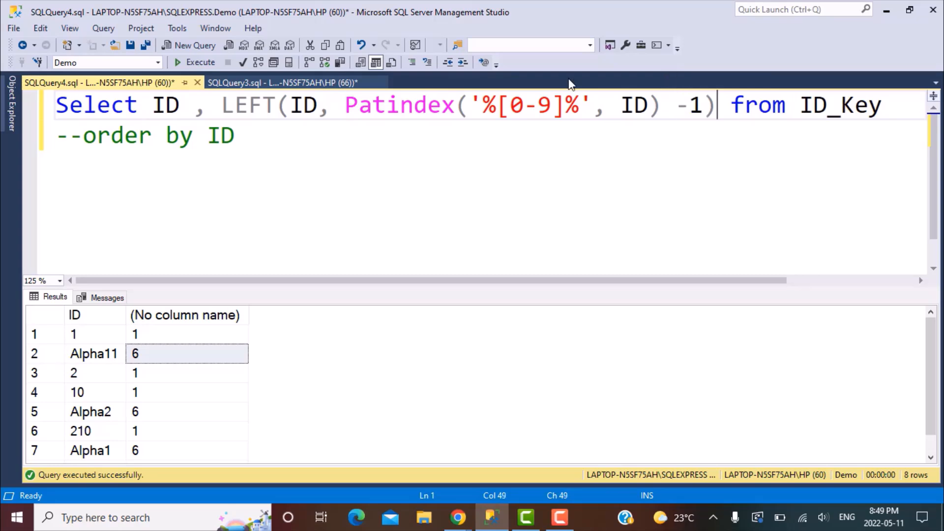
{"action": "left_click", "coordinate": [200, 62]}
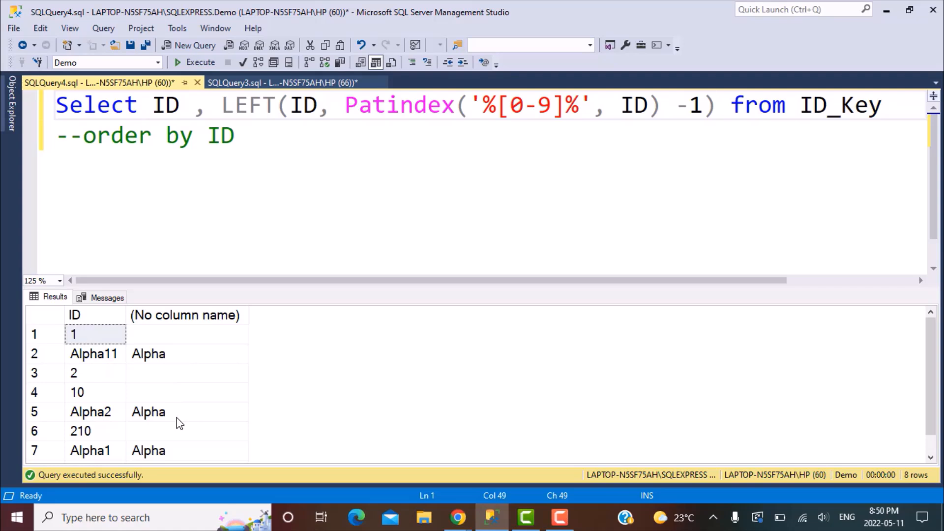
{"action": "mouse_move", "coordinate": [95, 338]}
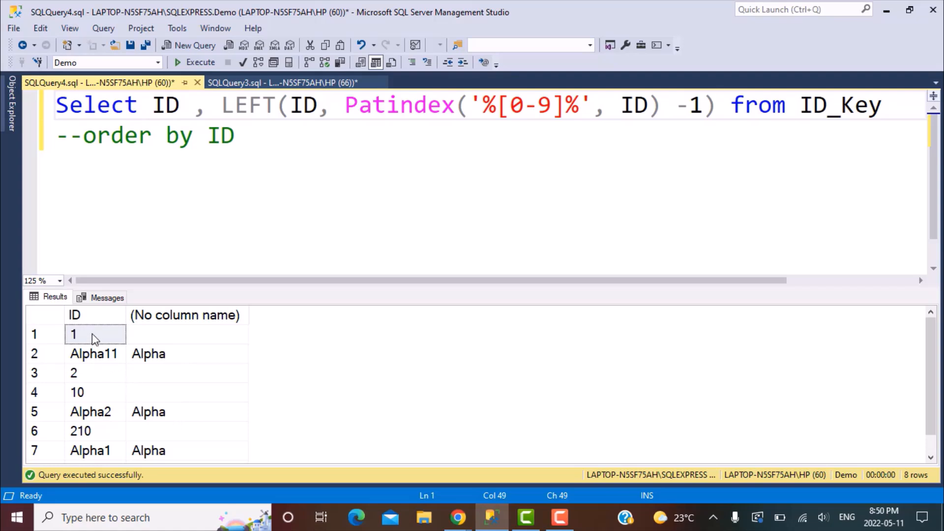
{"action": "left_click", "coordinate": [187, 334]}
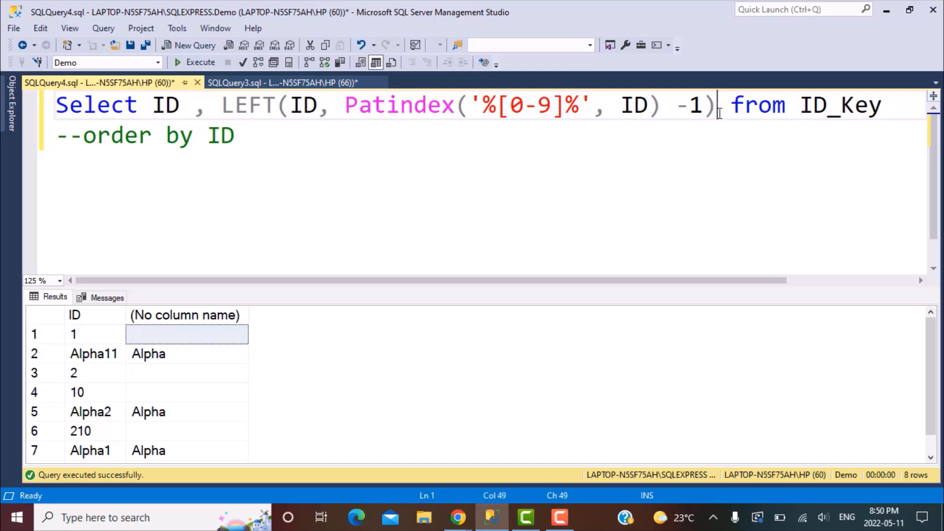
Step: Start a third column Substring(ID, Patindex('%[0-9]%', ID) ... with FROM on its own line
{"action": "key", "text": "Enter"}
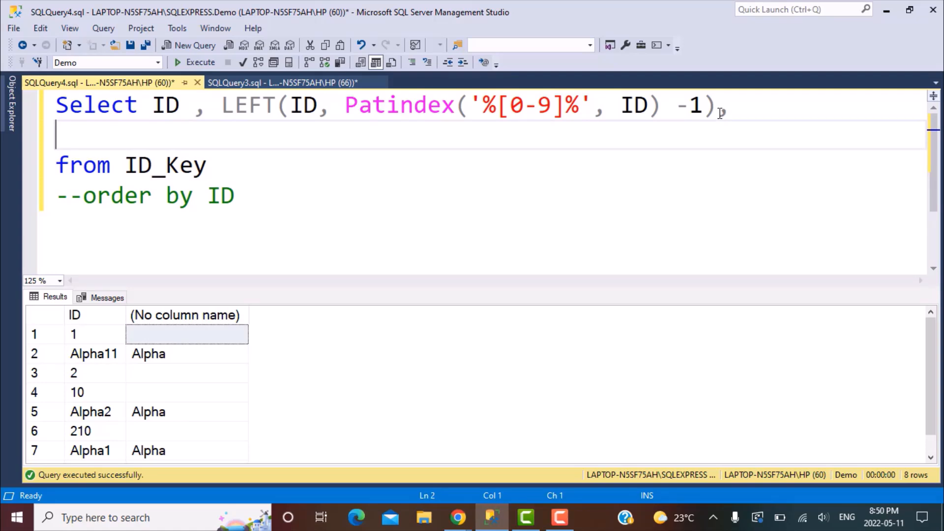
{"action": "type", "text": ","}
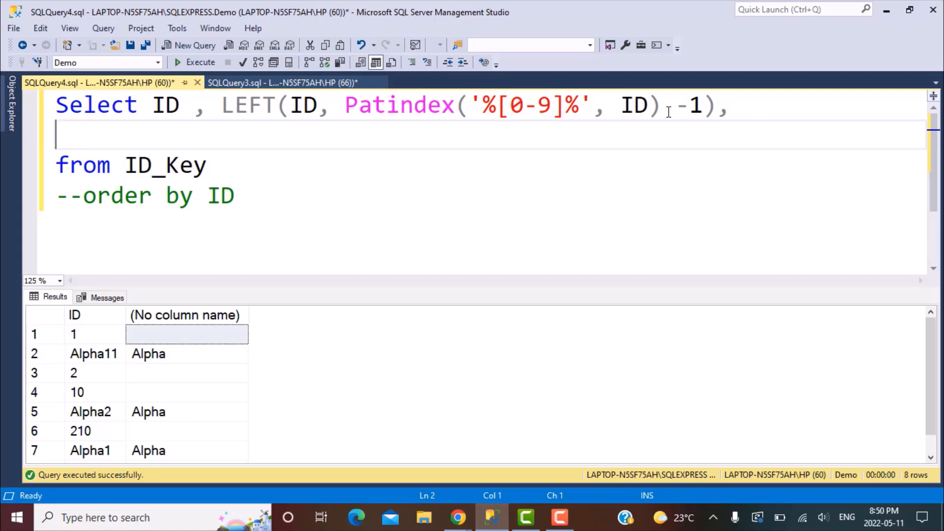
{"action": "type", "text": "Su"}
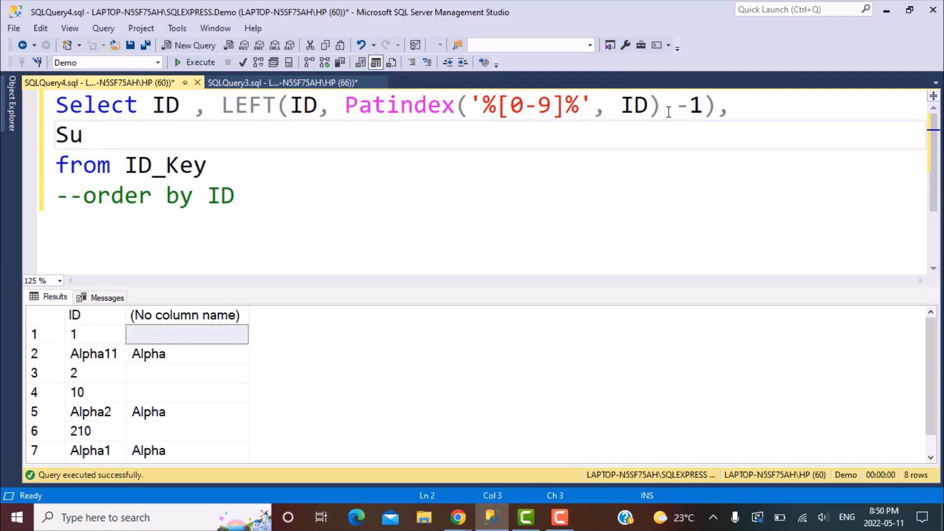
{"action": "type", "text": "bstring"}
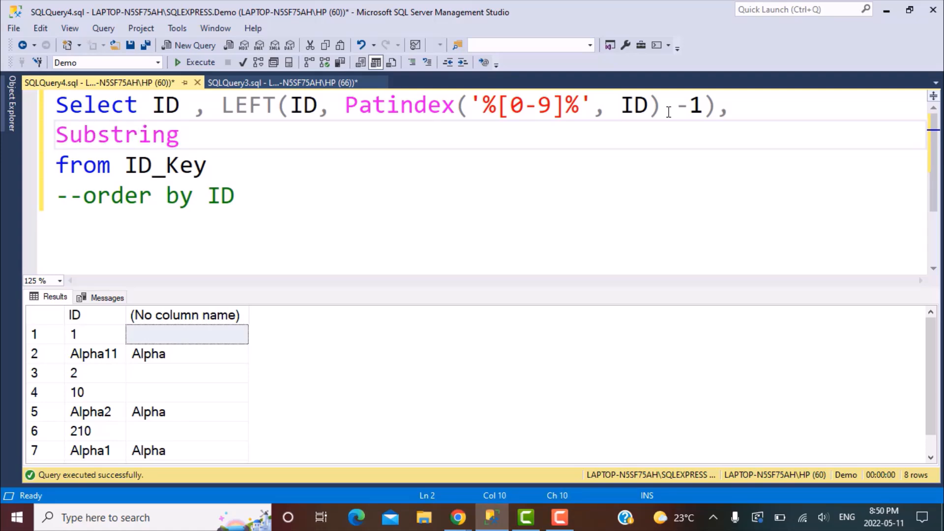
{"action": "type", "text": "(Patindex('%[0-9]%', ID"}
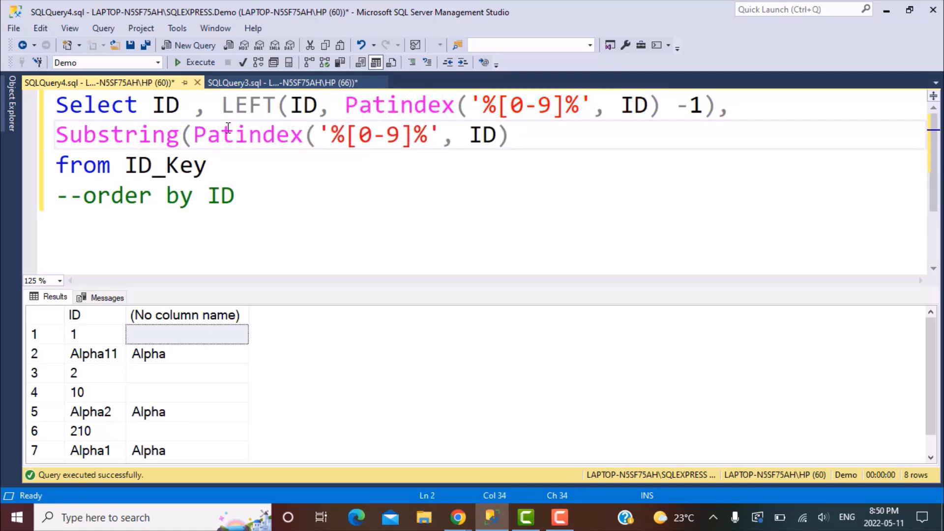
{"action": "left_click", "coordinate": [199, 135]}
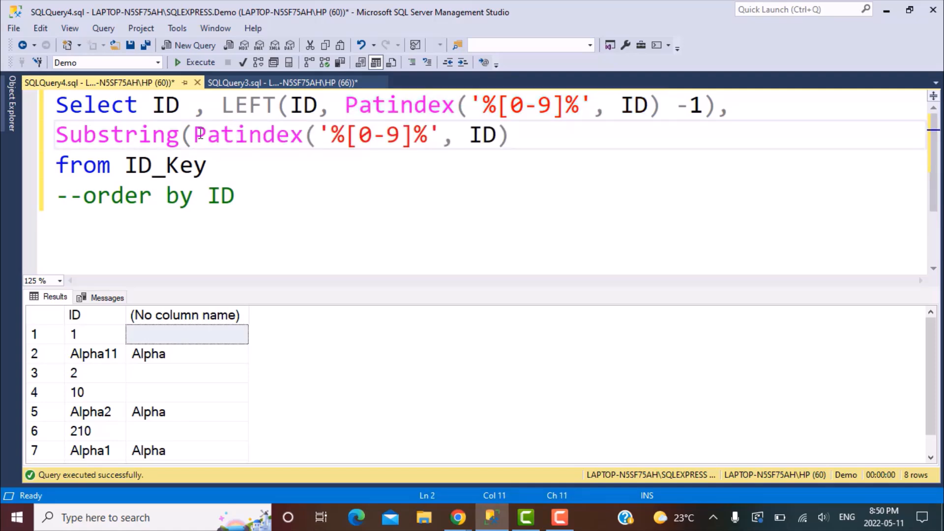
{"action": "type", "text": "ID,"}
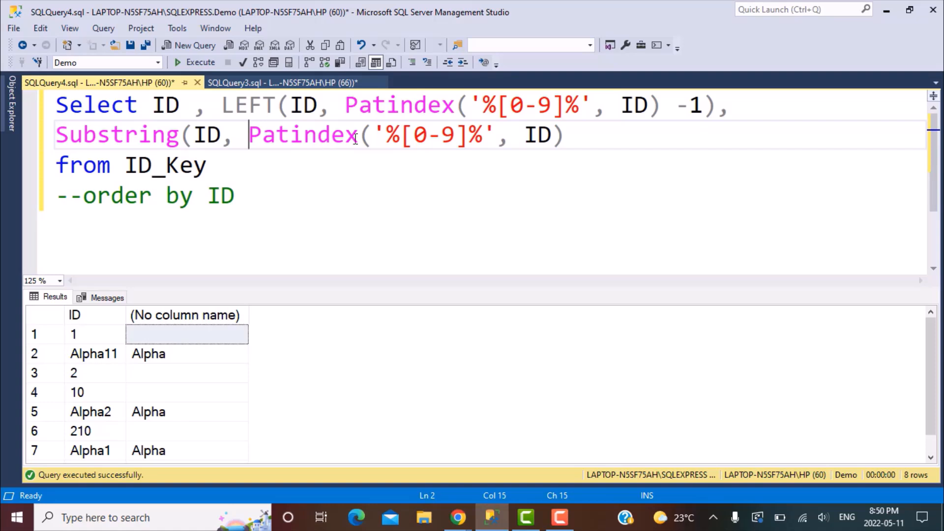
{"action": "mouse_move", "coordinate": [573, 135]}
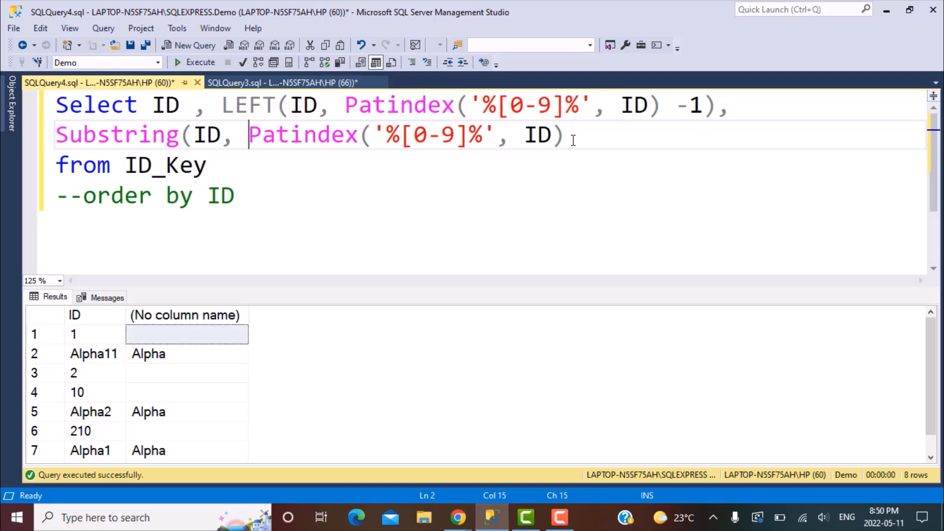
Step: Complete the column with Len(ID)) and run, hitting an Incorrect syntax error
{"action": "type", "text": ","}
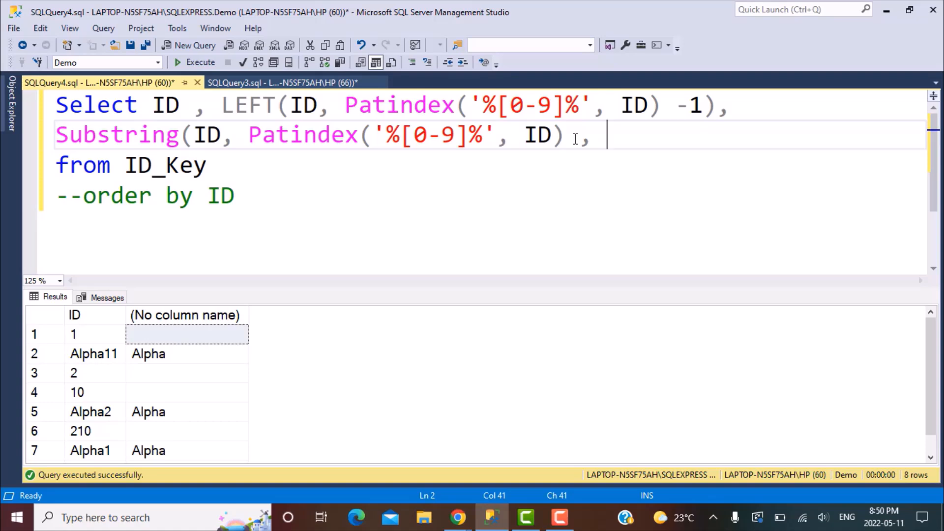
{"action": "type", "text": "Le"}
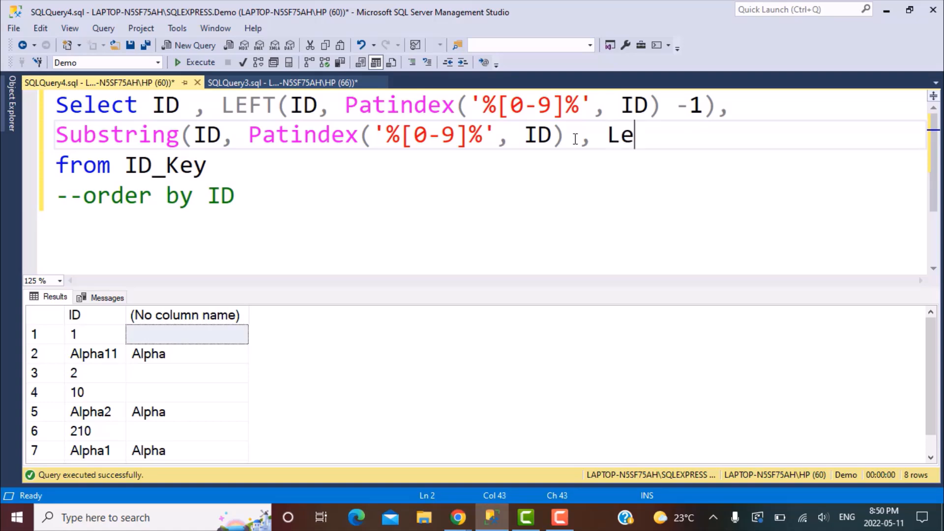
{"action": "type", "text": "n("}
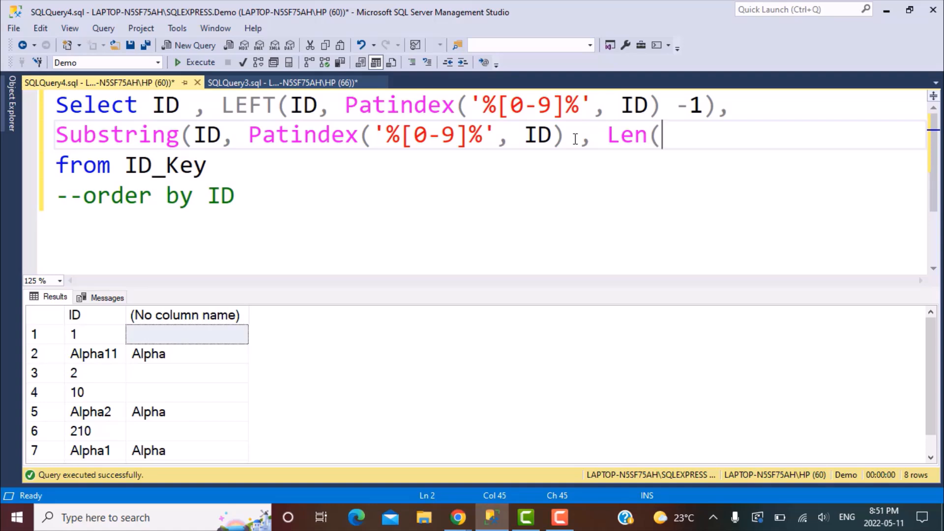
{"action": "type", "text": "ID)"}
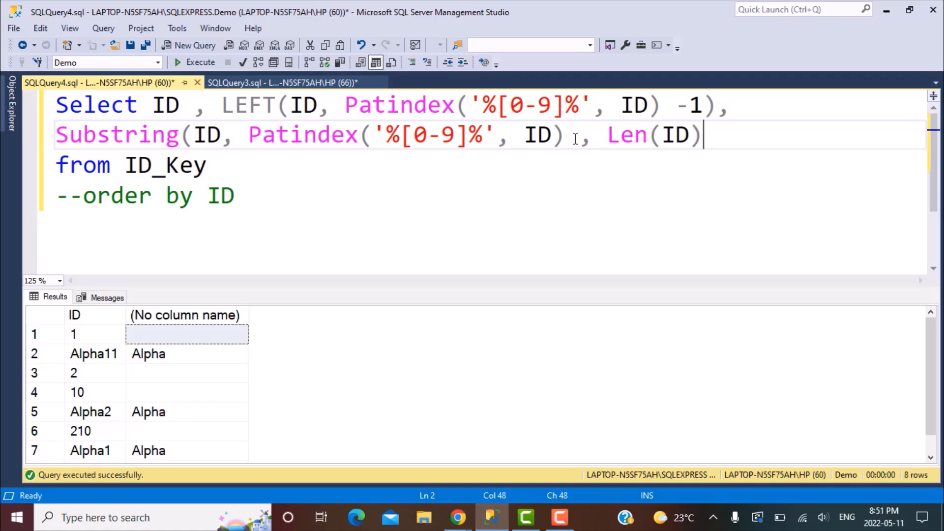
{"action": "type", "text": ")"}
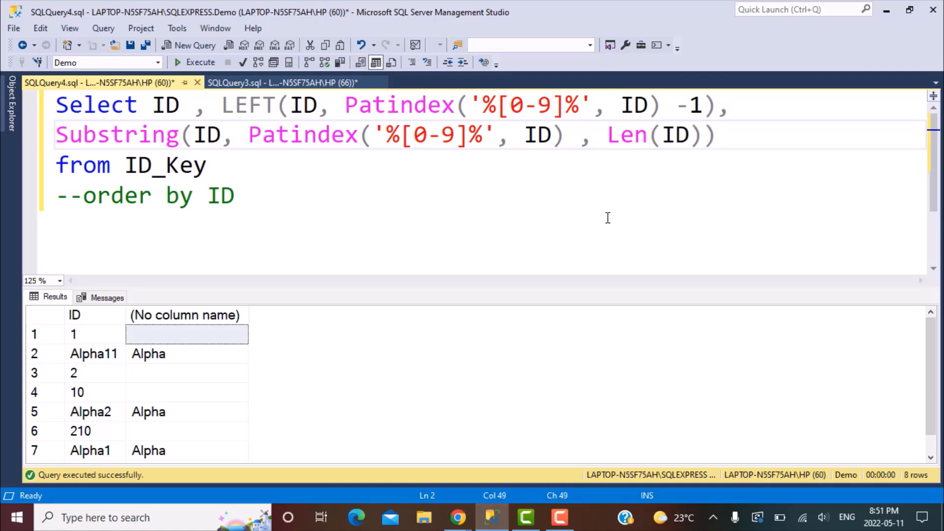
{"action": "type", "text": ")"}
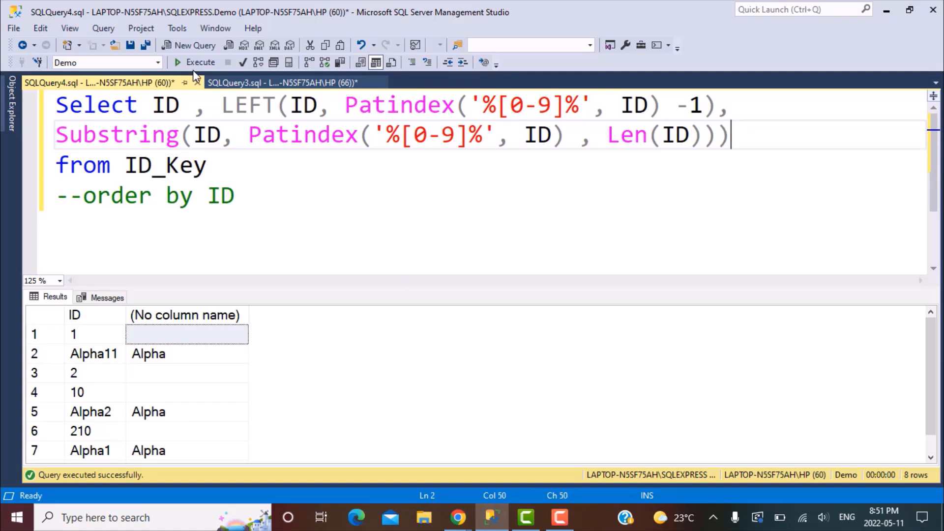
{"action": "left_click", "coordinate": [195, 62]}
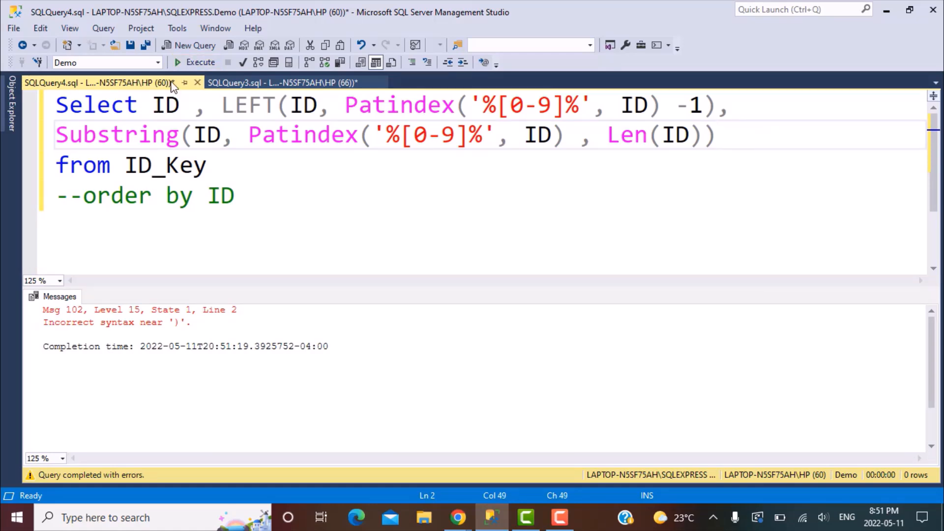
Step: Remove the surplus ')' after Len(ID) and rerun, returning each ID's numeric part
{"action": "left_click", "coordinate": [195, 62]}
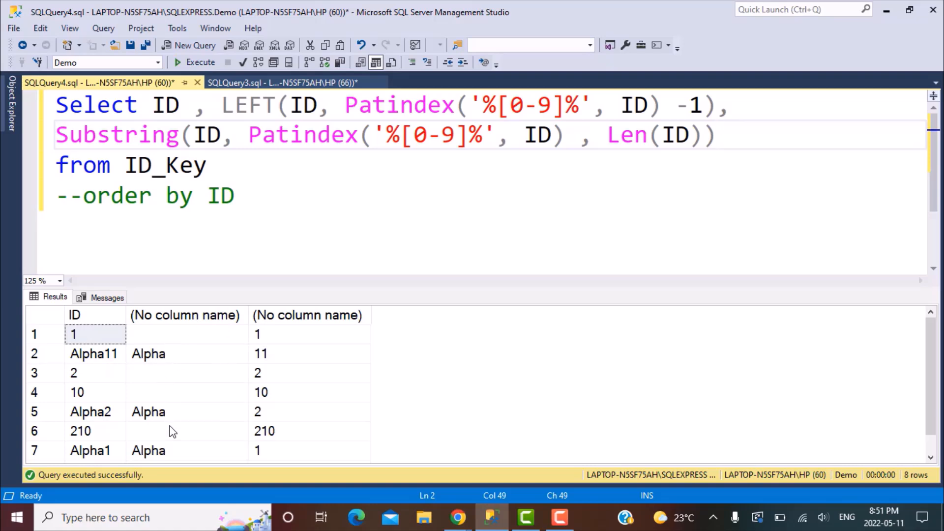
{"action": "mouse_move", "coordinate": [283, 416]}
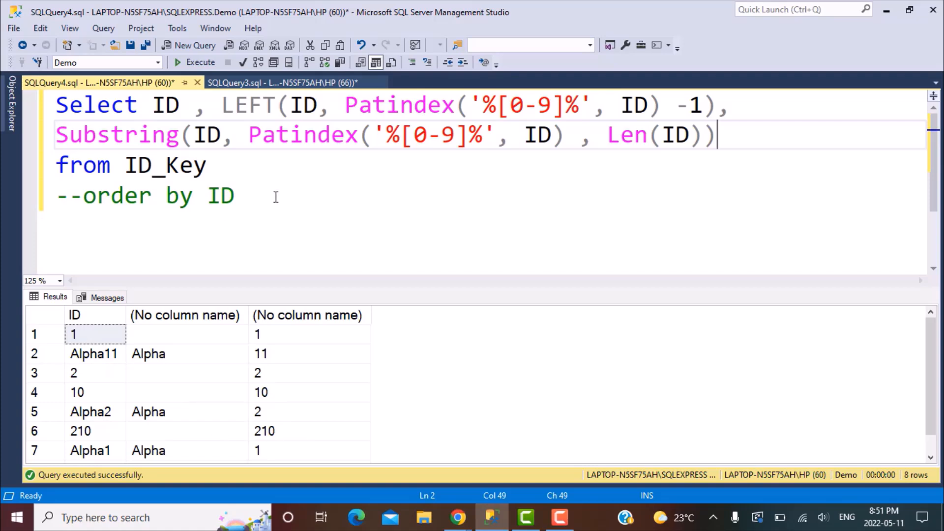
{"action": "mouse_move", "coordinate": [715, 104]}
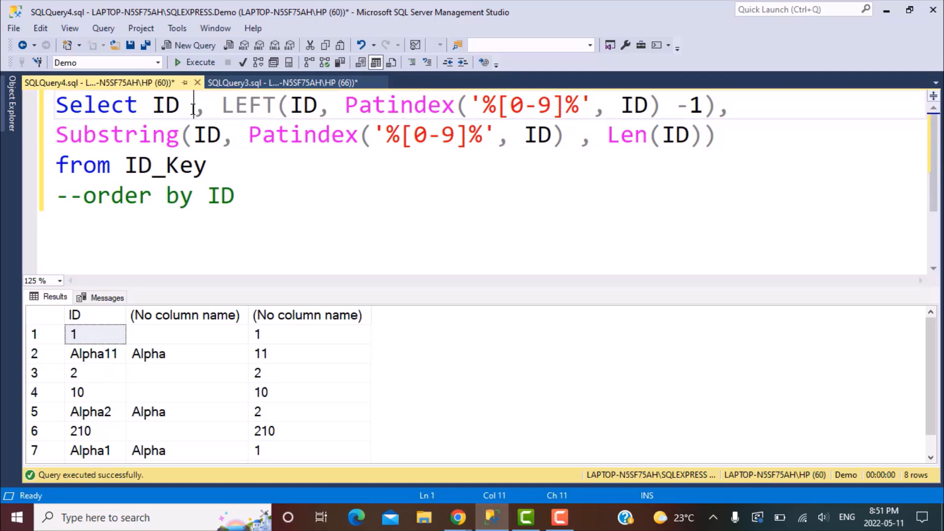
{"action": "key", "text": "Enter"}
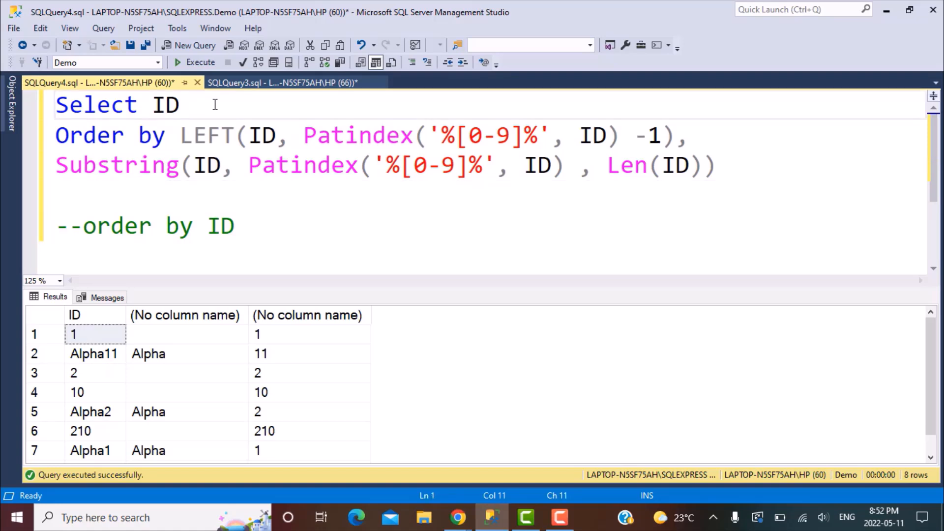
Step: Rewrite as Select ID from ID_Key Order by LEFT(...) prefix, then Substring(...) numeric part
{"action": "type", "text": "from ID_Key"}
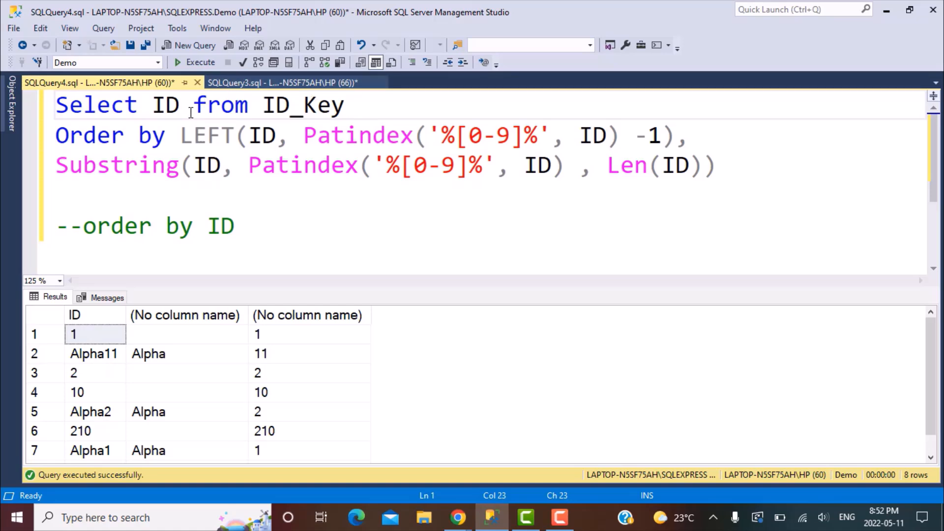
{"action": "mouse_move", "coordinate": [197, 164]}
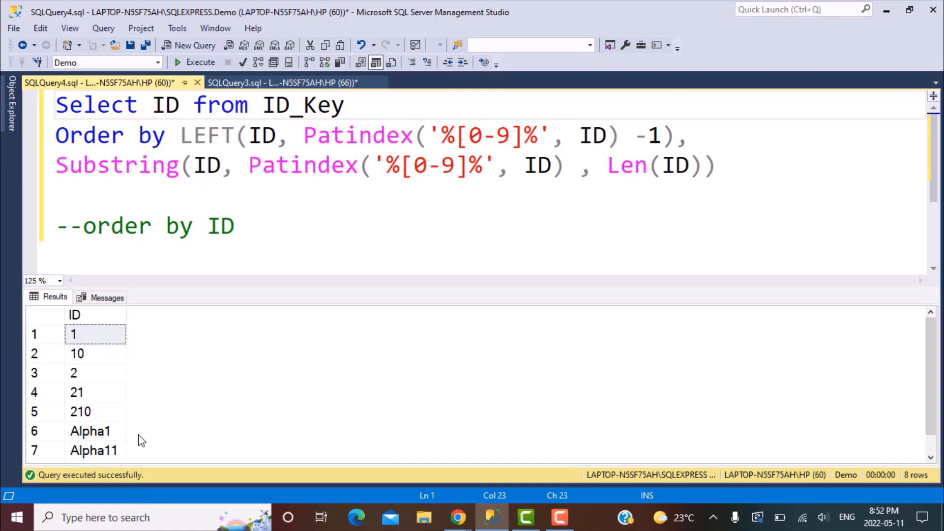
{"action": "mouse_move", "coordinate": [82, 390]}
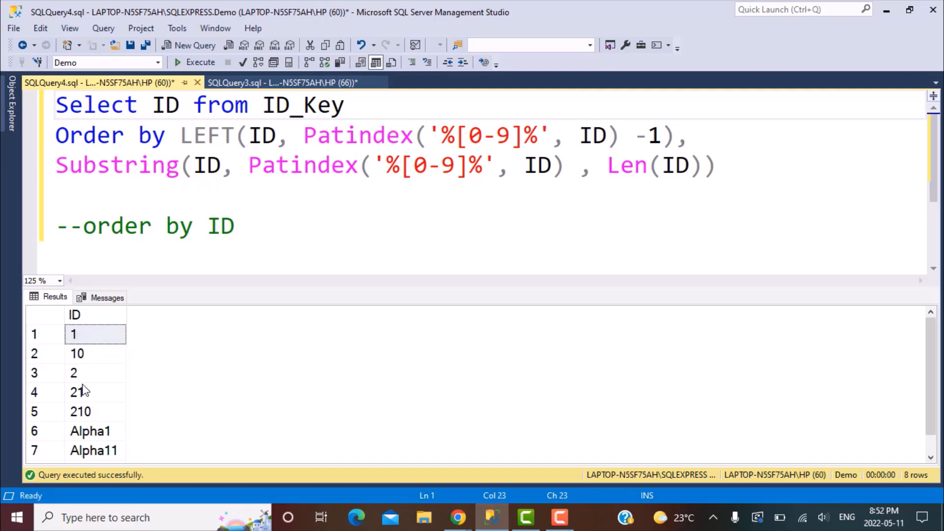
{"action": "left_click", "coordinate": [358, 106]}
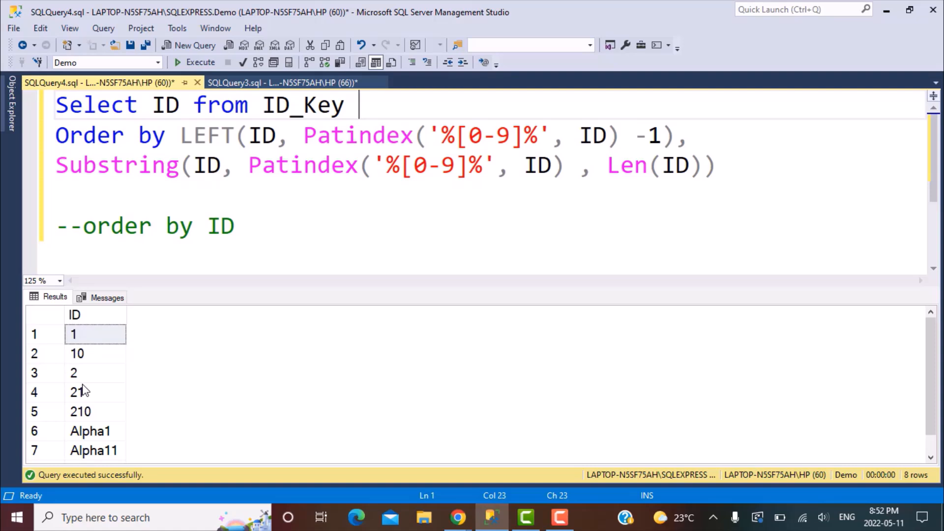
{"action": "mouse_move", "coordinate": [87, 417]}
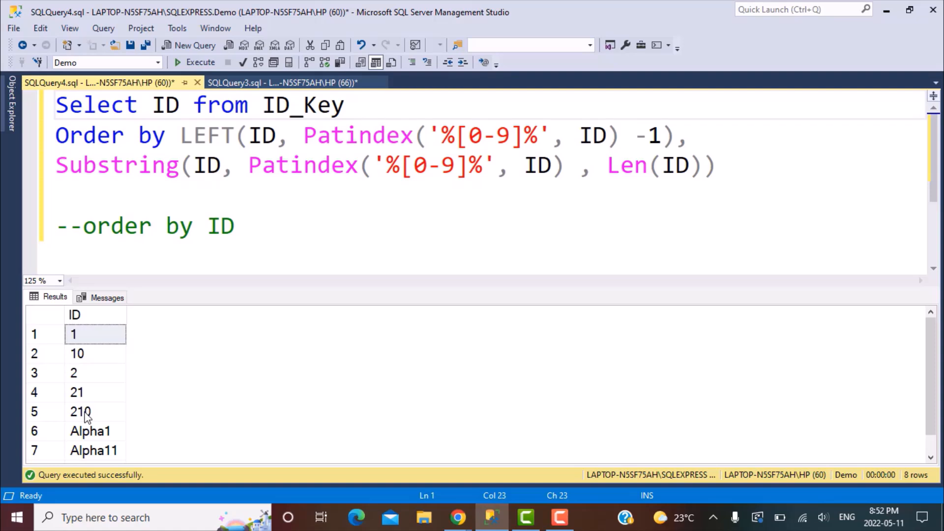
{"action": "mouse_move", "coordinate": [318, 164]}
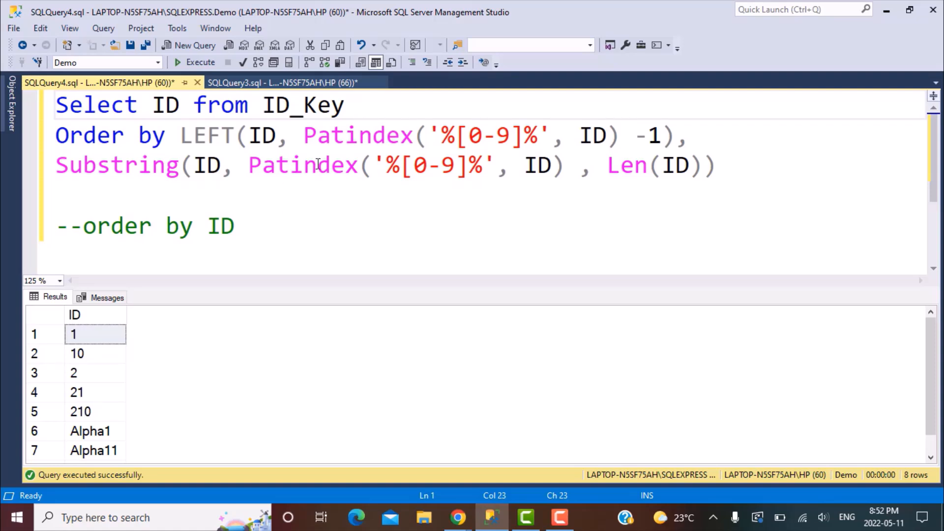
{"action": "left_click", "coordinate": [354, 106]}
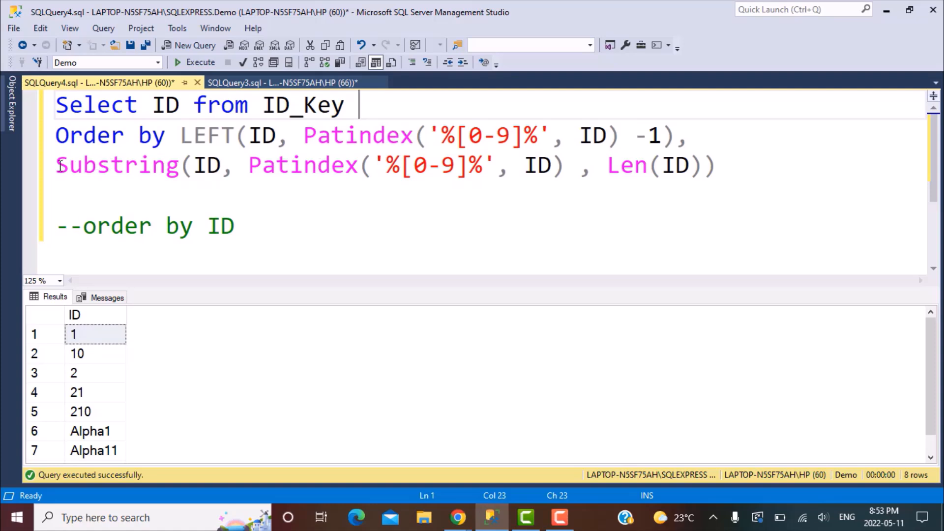
Step: Wrap the Substring in Convert(Int, ...) and run, sorting naturally: 1, 2, 10, 21, 210, Alpha1, Alpha2
{"action": "type", "text": "Convert("}
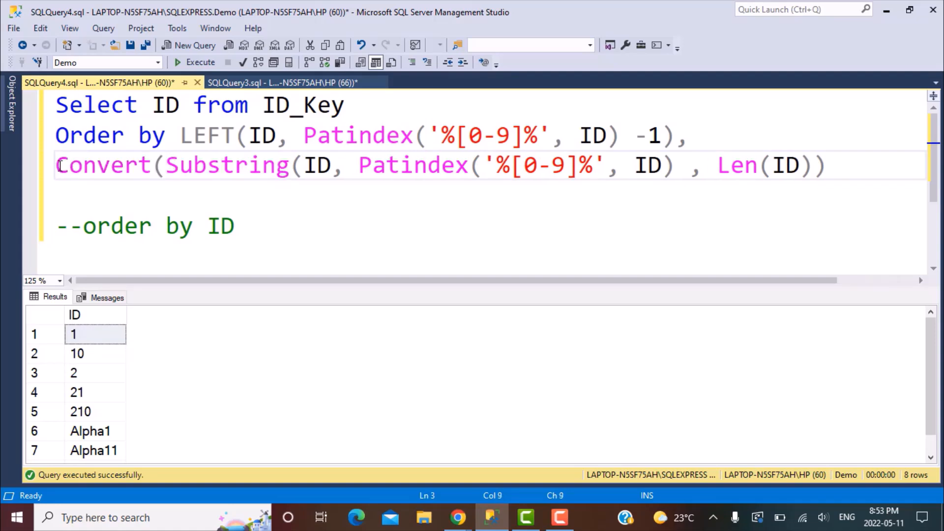
{"action": "type", "text": "Int"}
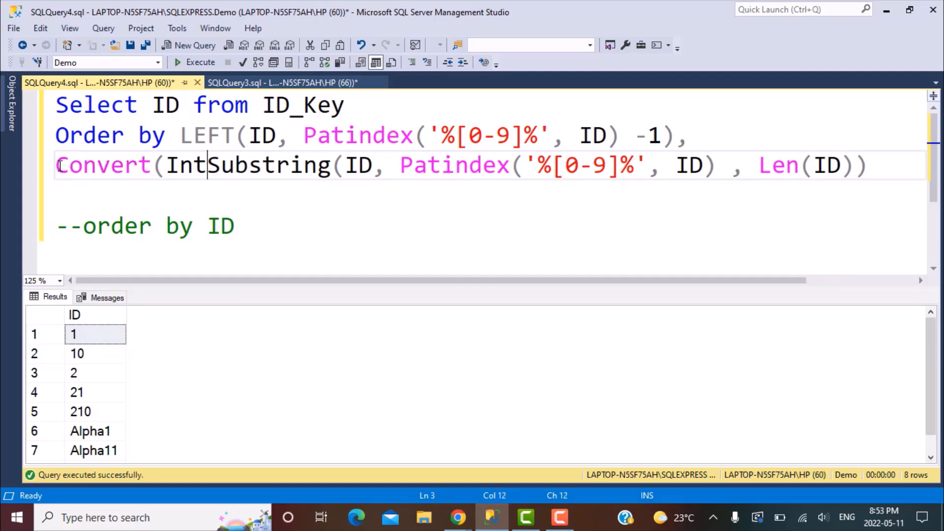
{"action": "type", "text": ","}
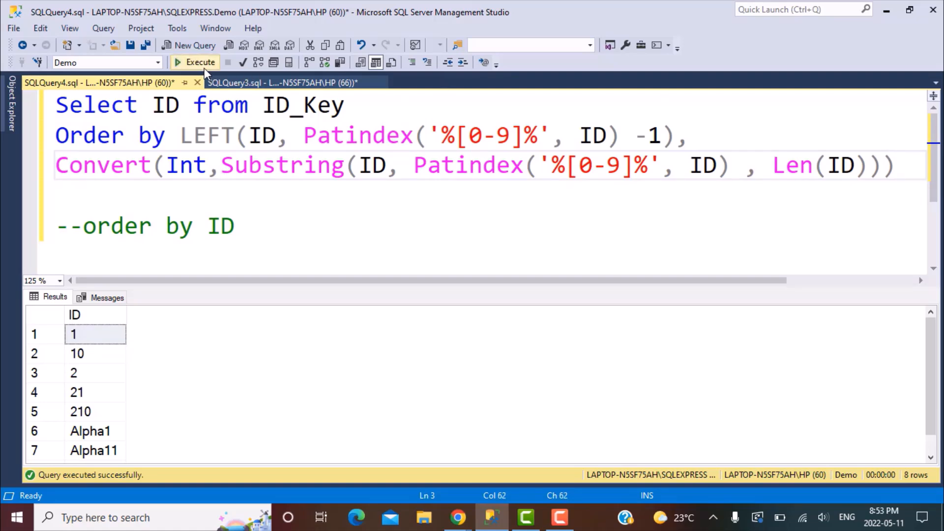
{"action": "left_click", "coordinate": [200, 62]}
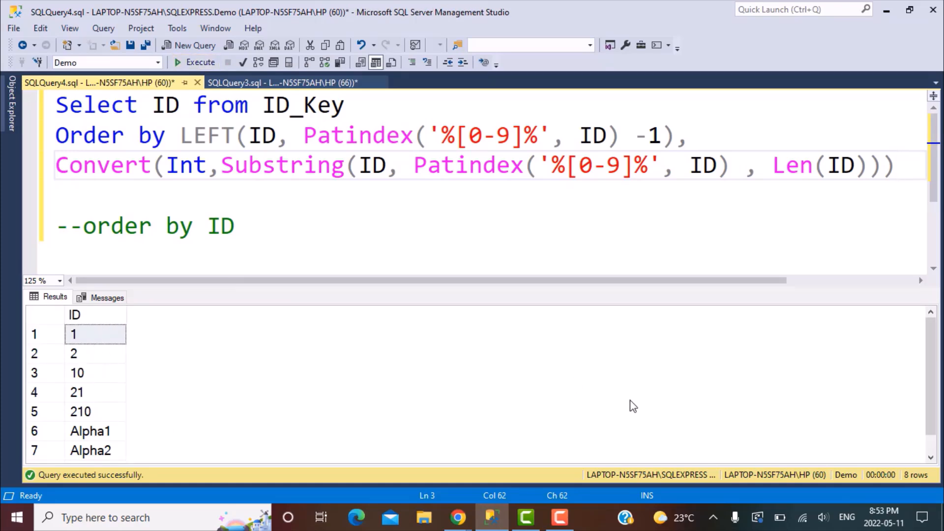
{"action": "scroll", "scroll_direction": "down", "scroll_amount": 3}
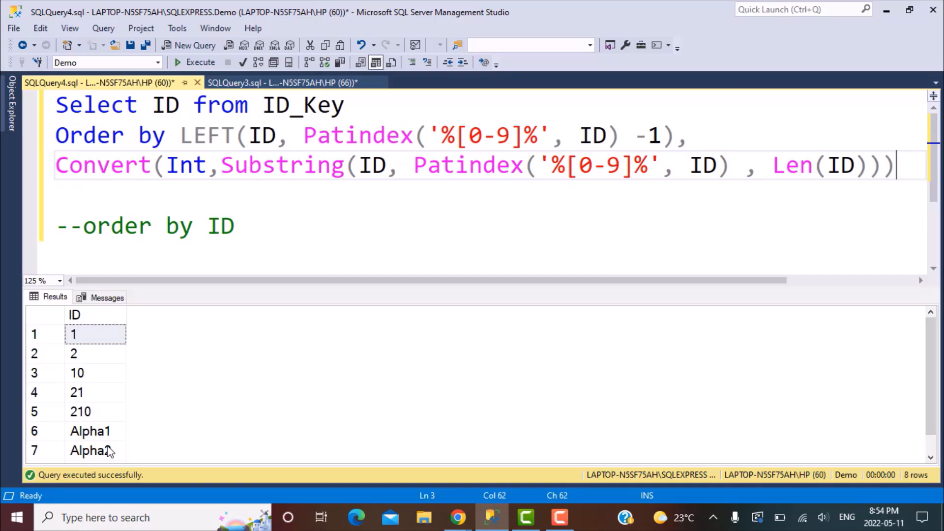
{"action": "mouse_move", "coordinate": [491, 193]}
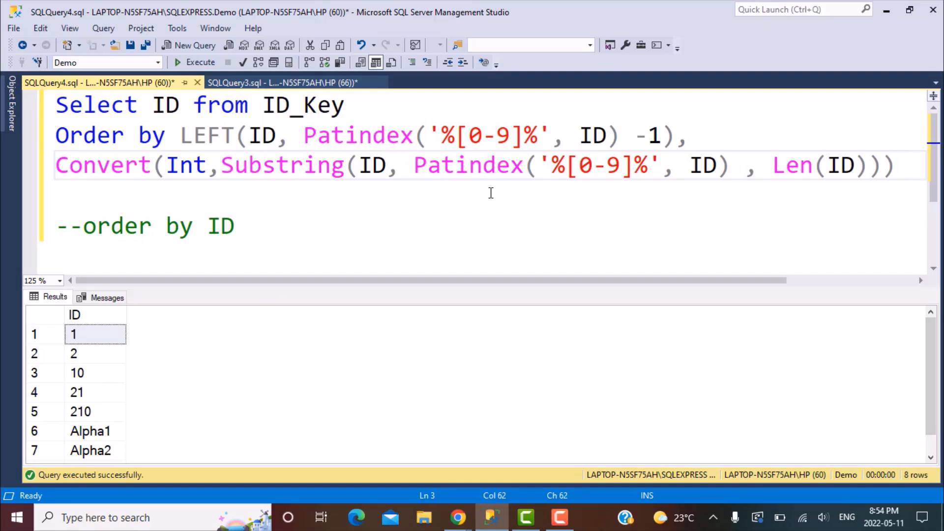